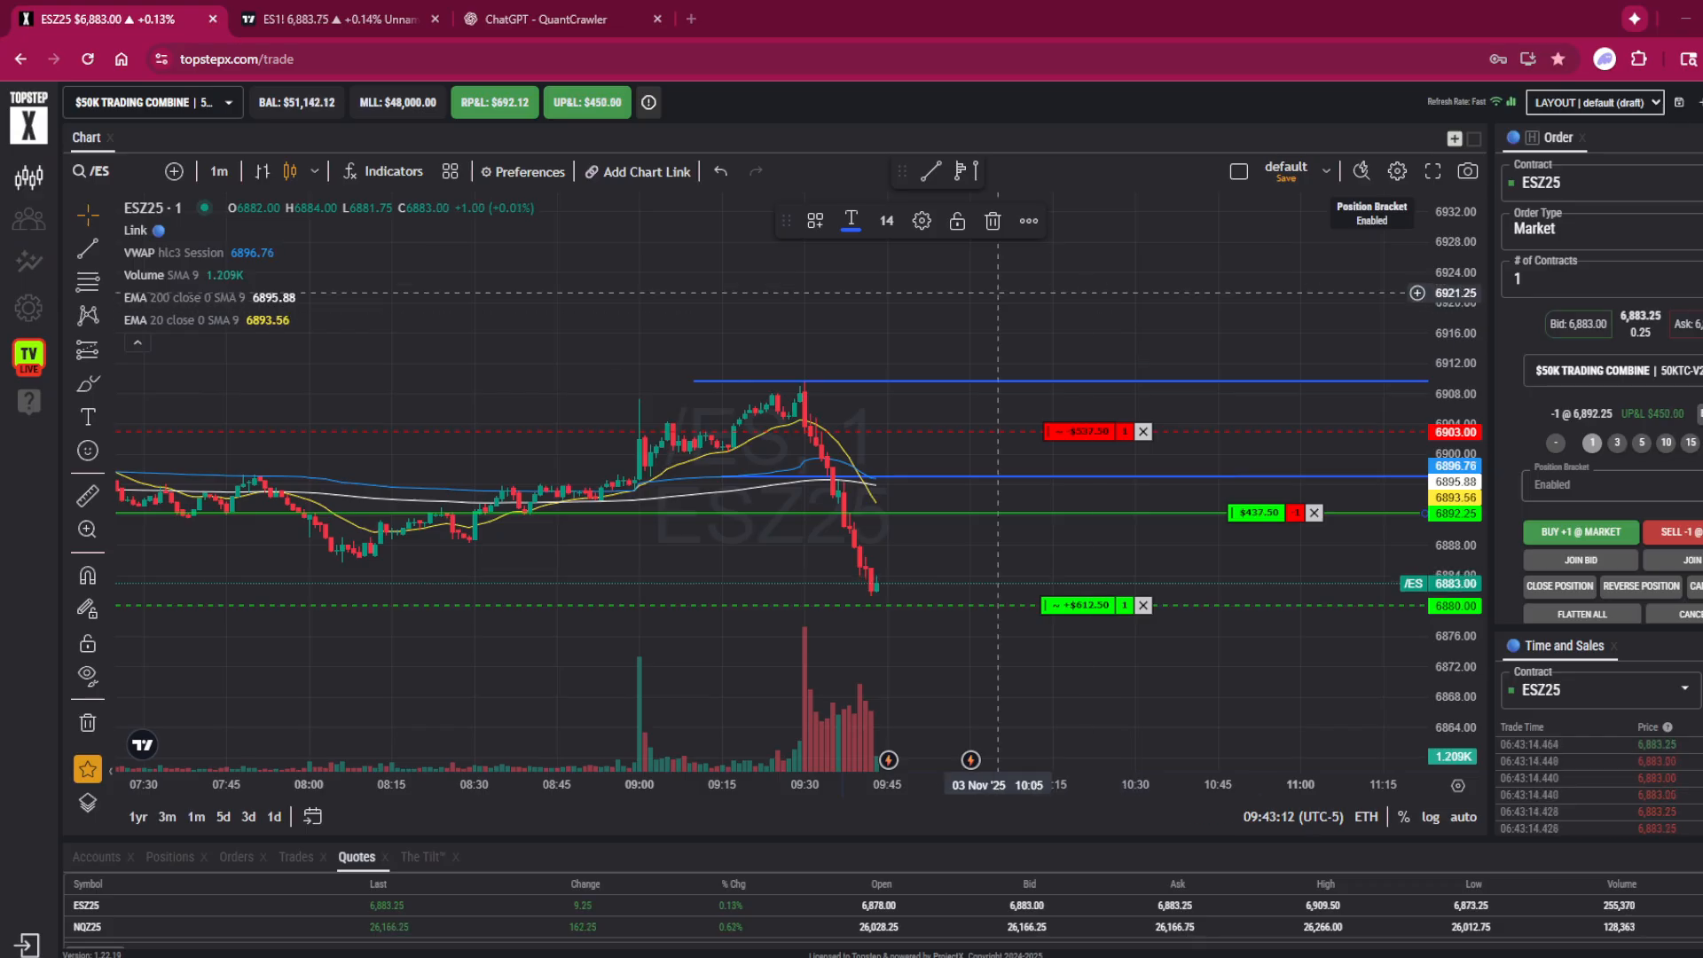
# Check the QuantCrawler ES analysis, then move the short's stop from ~6903 to below the 6892.25 entry.
pyautogui.click(554, 18)
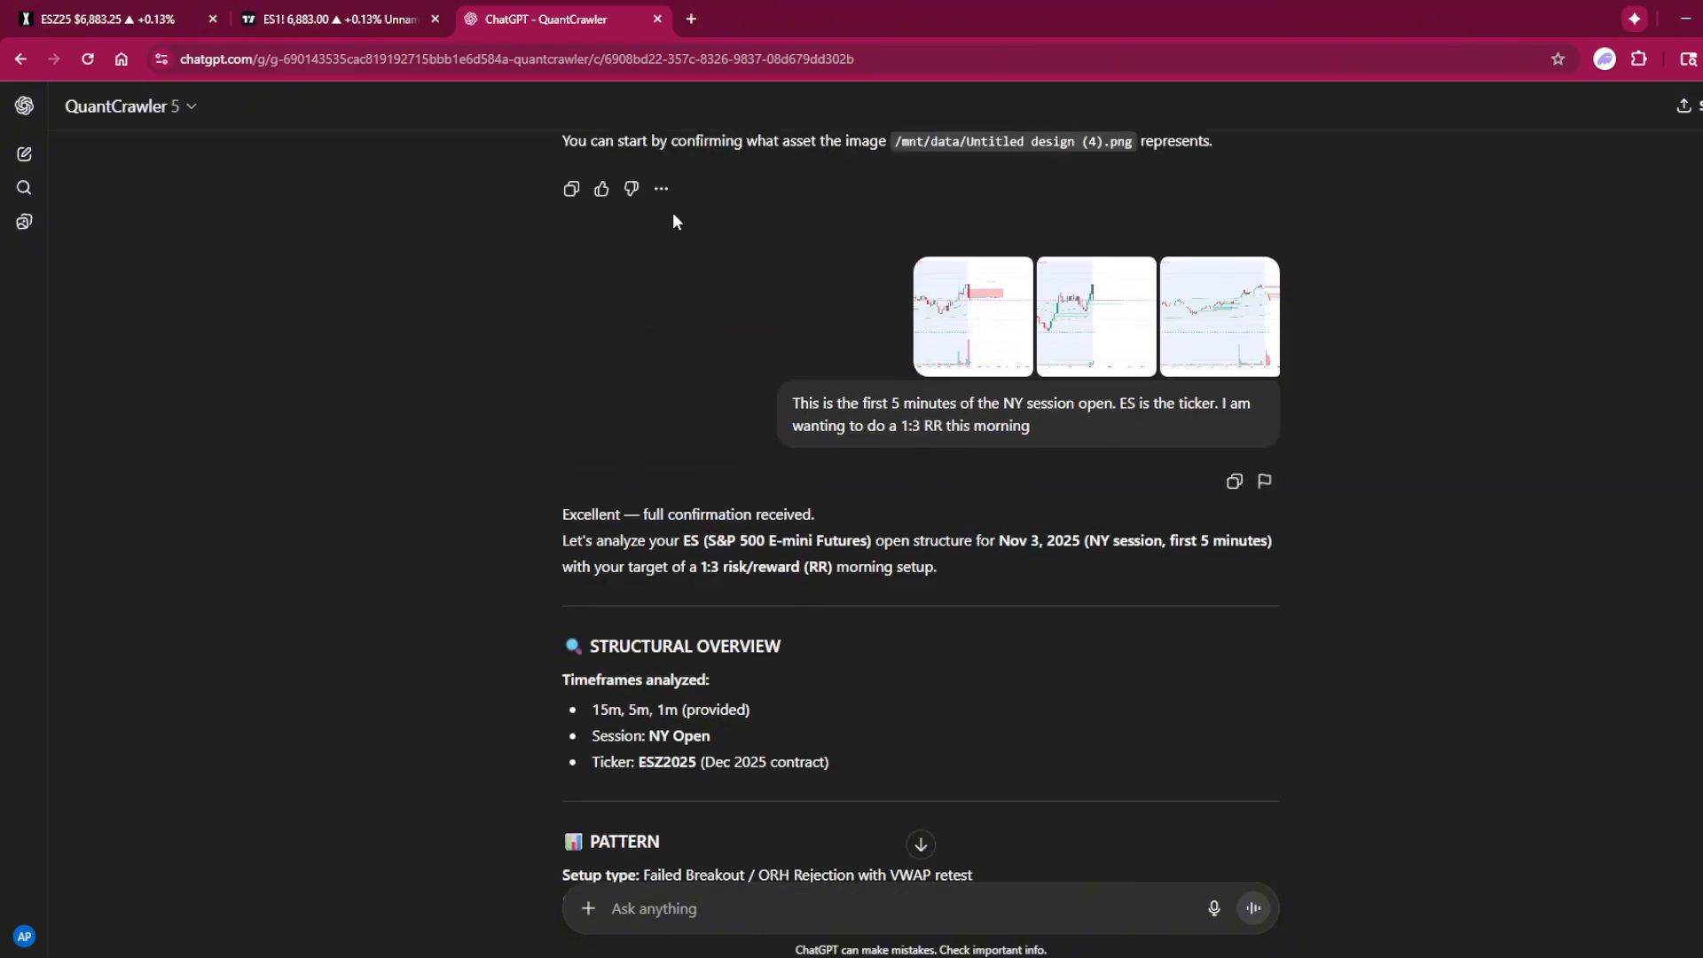
pyautogui.click(98, 17)
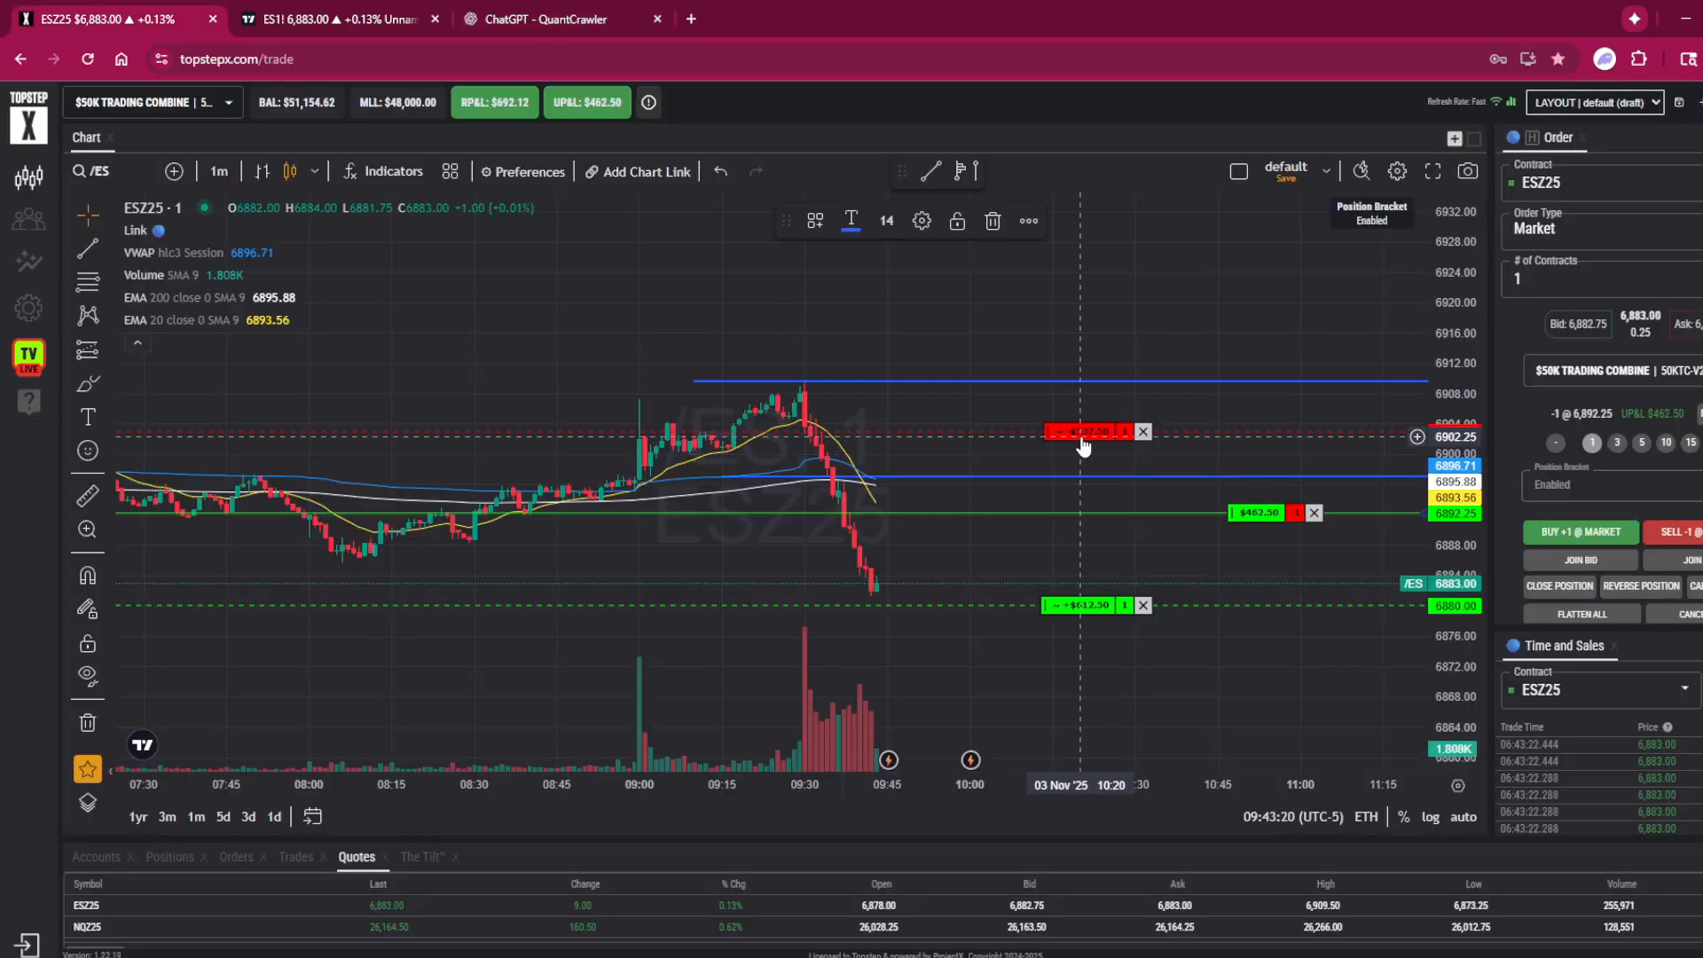
pyautogui.moveTo(1081, 433); pyautogui.dragTo(1081, 555)
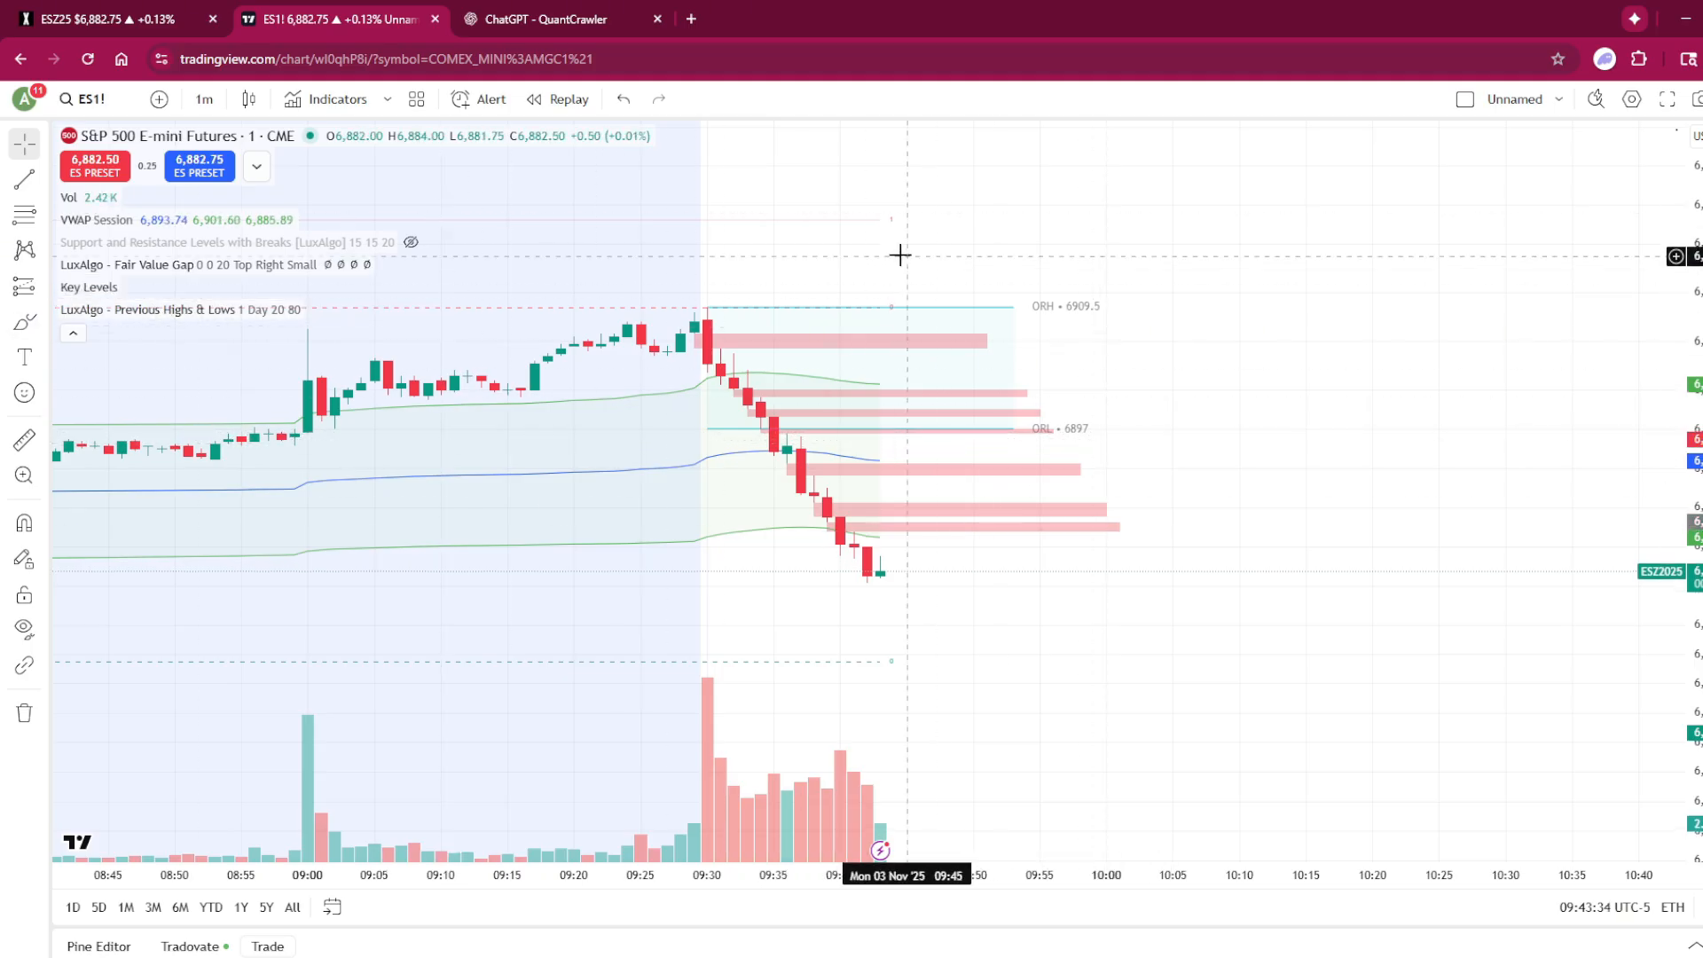
pyautogui.moveTo(142, 271)
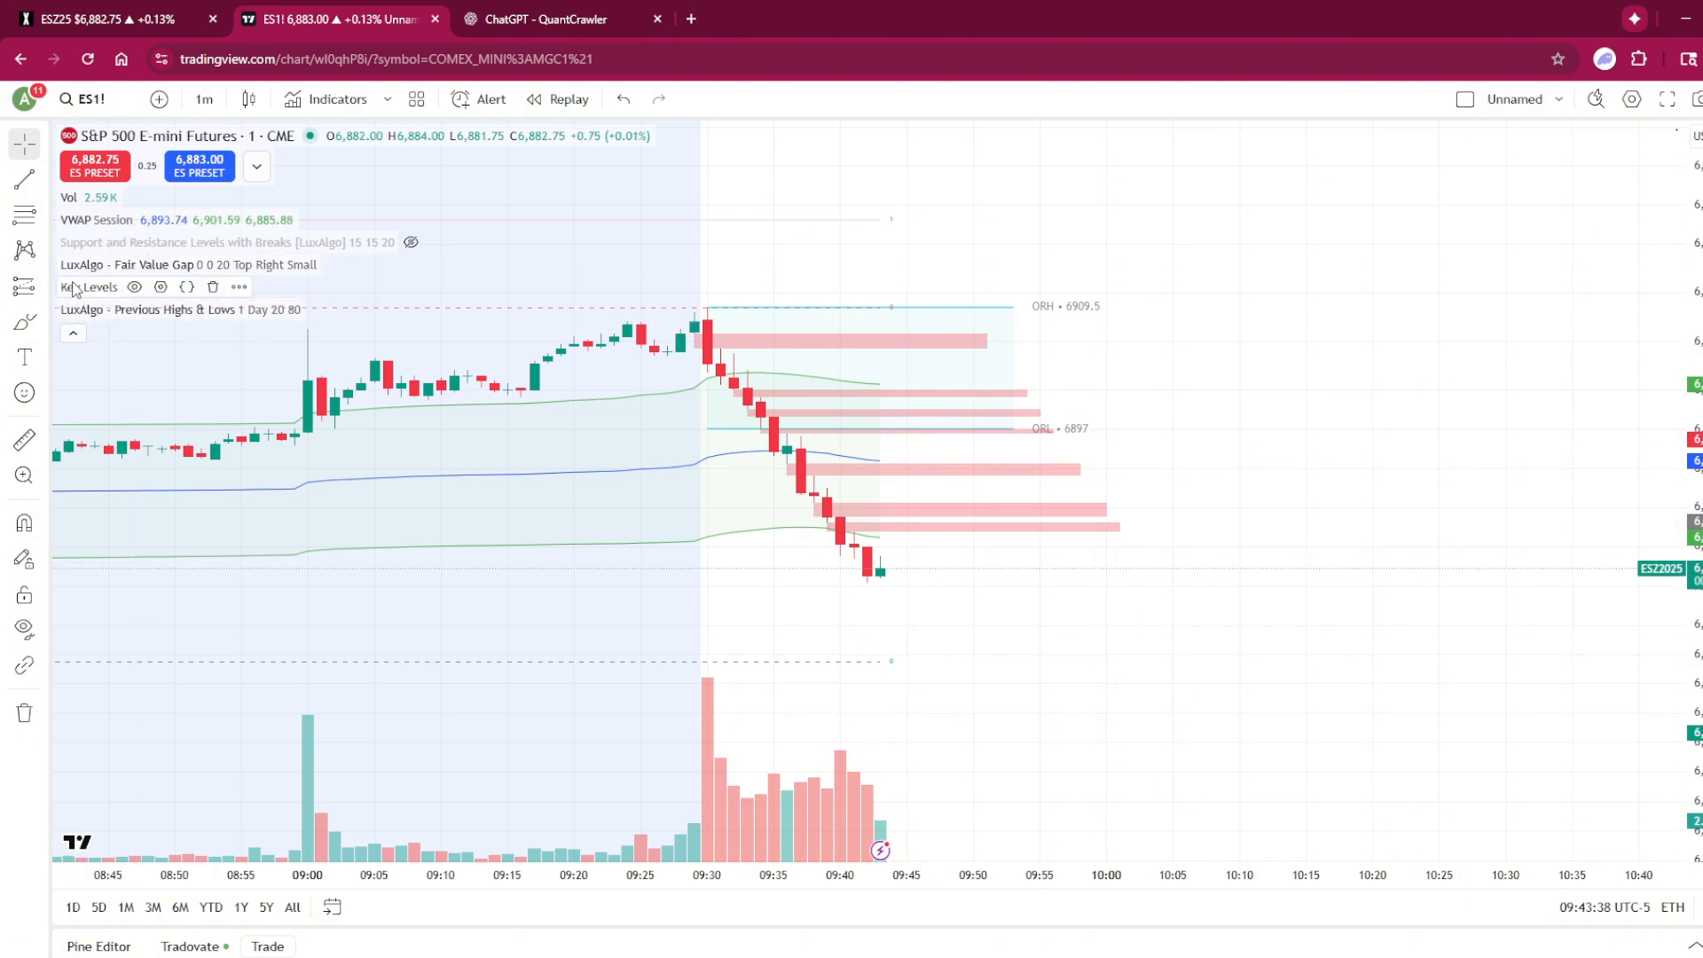
pyautogui.moveTo(89, 287)
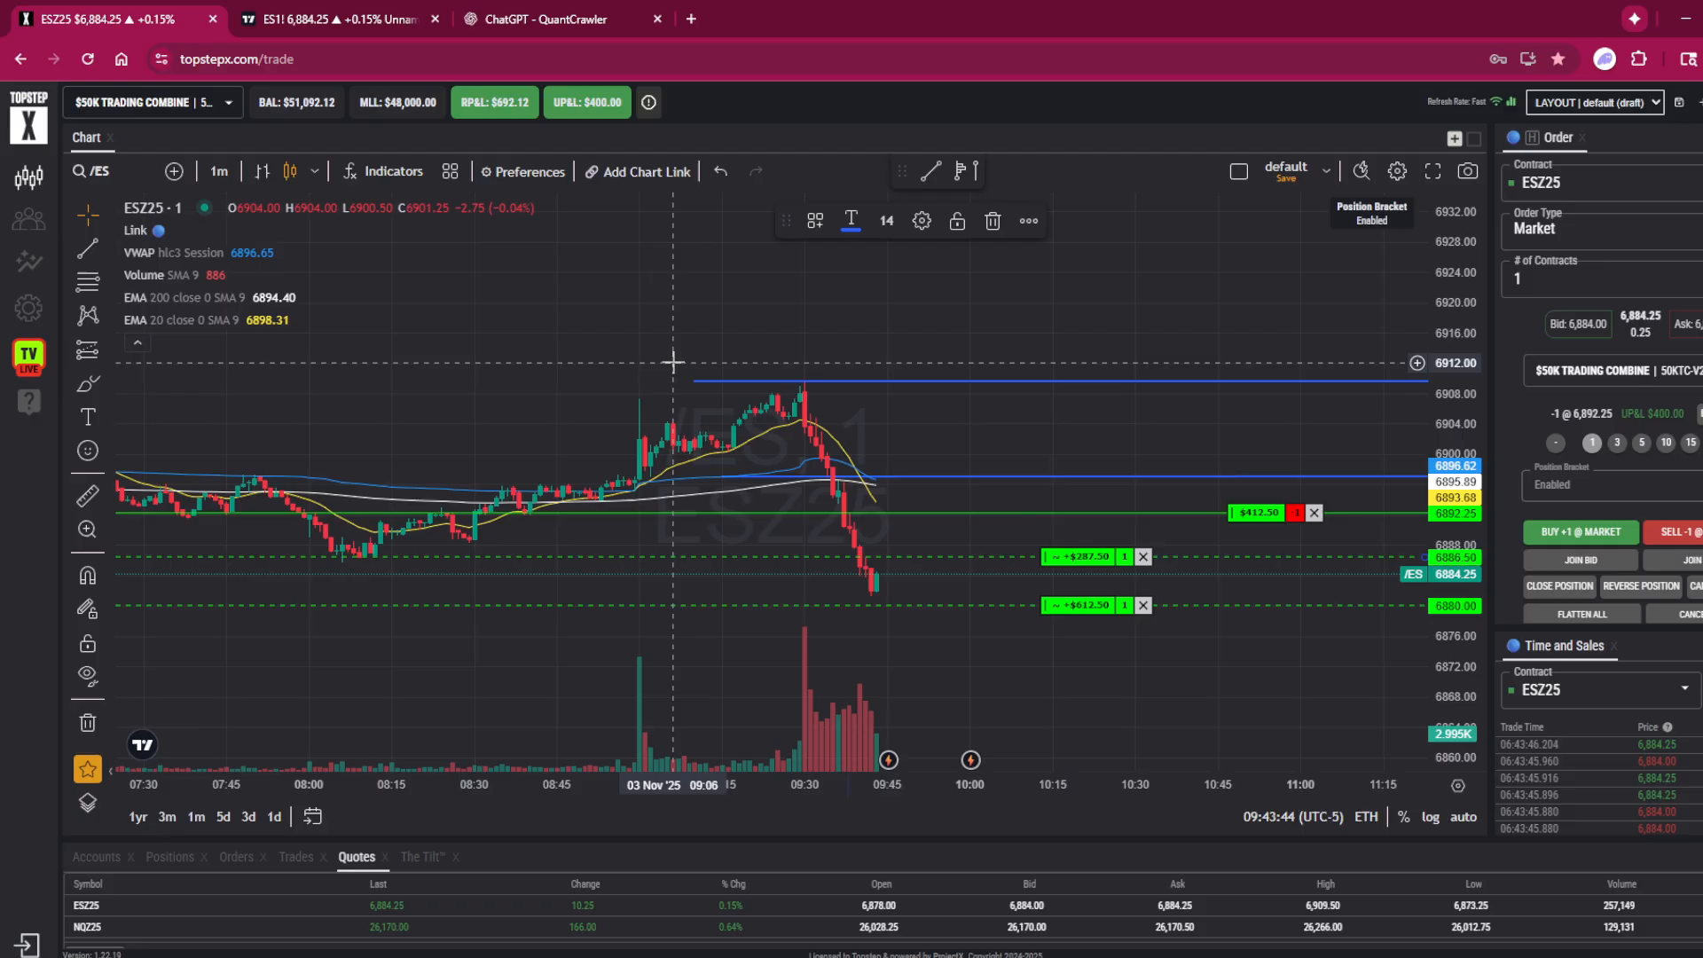
pyautogui.click(533, 18)
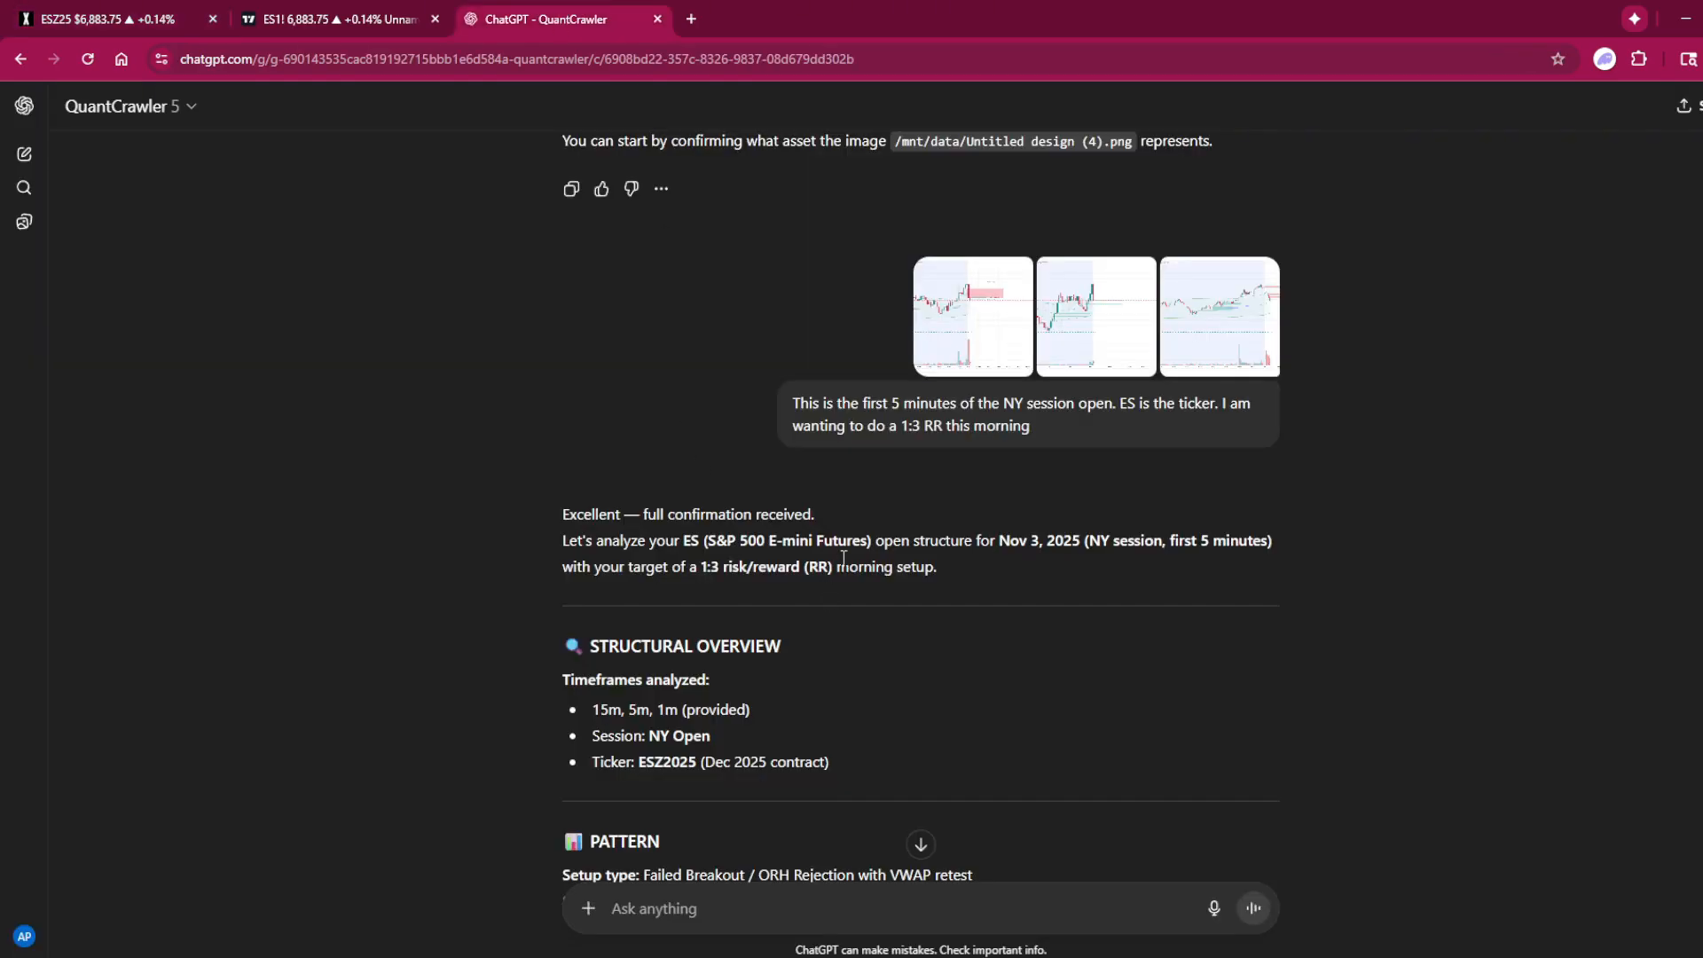
pyautogui.scroll(-3)
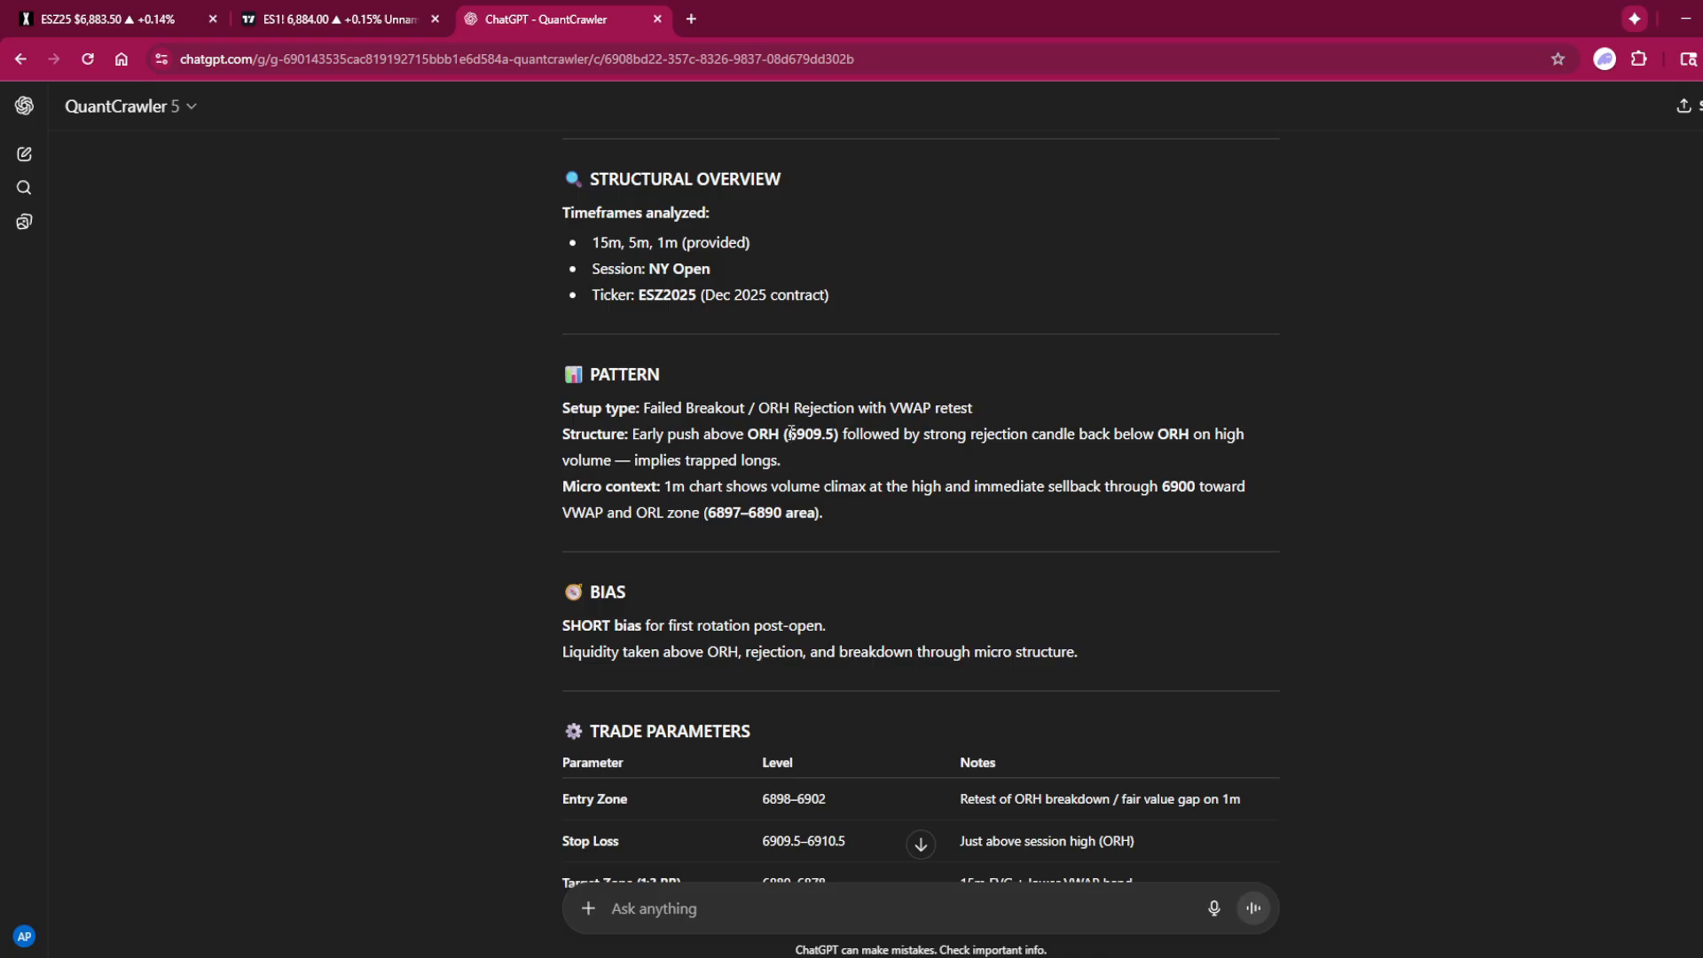
pyautogui.scroll(-3)
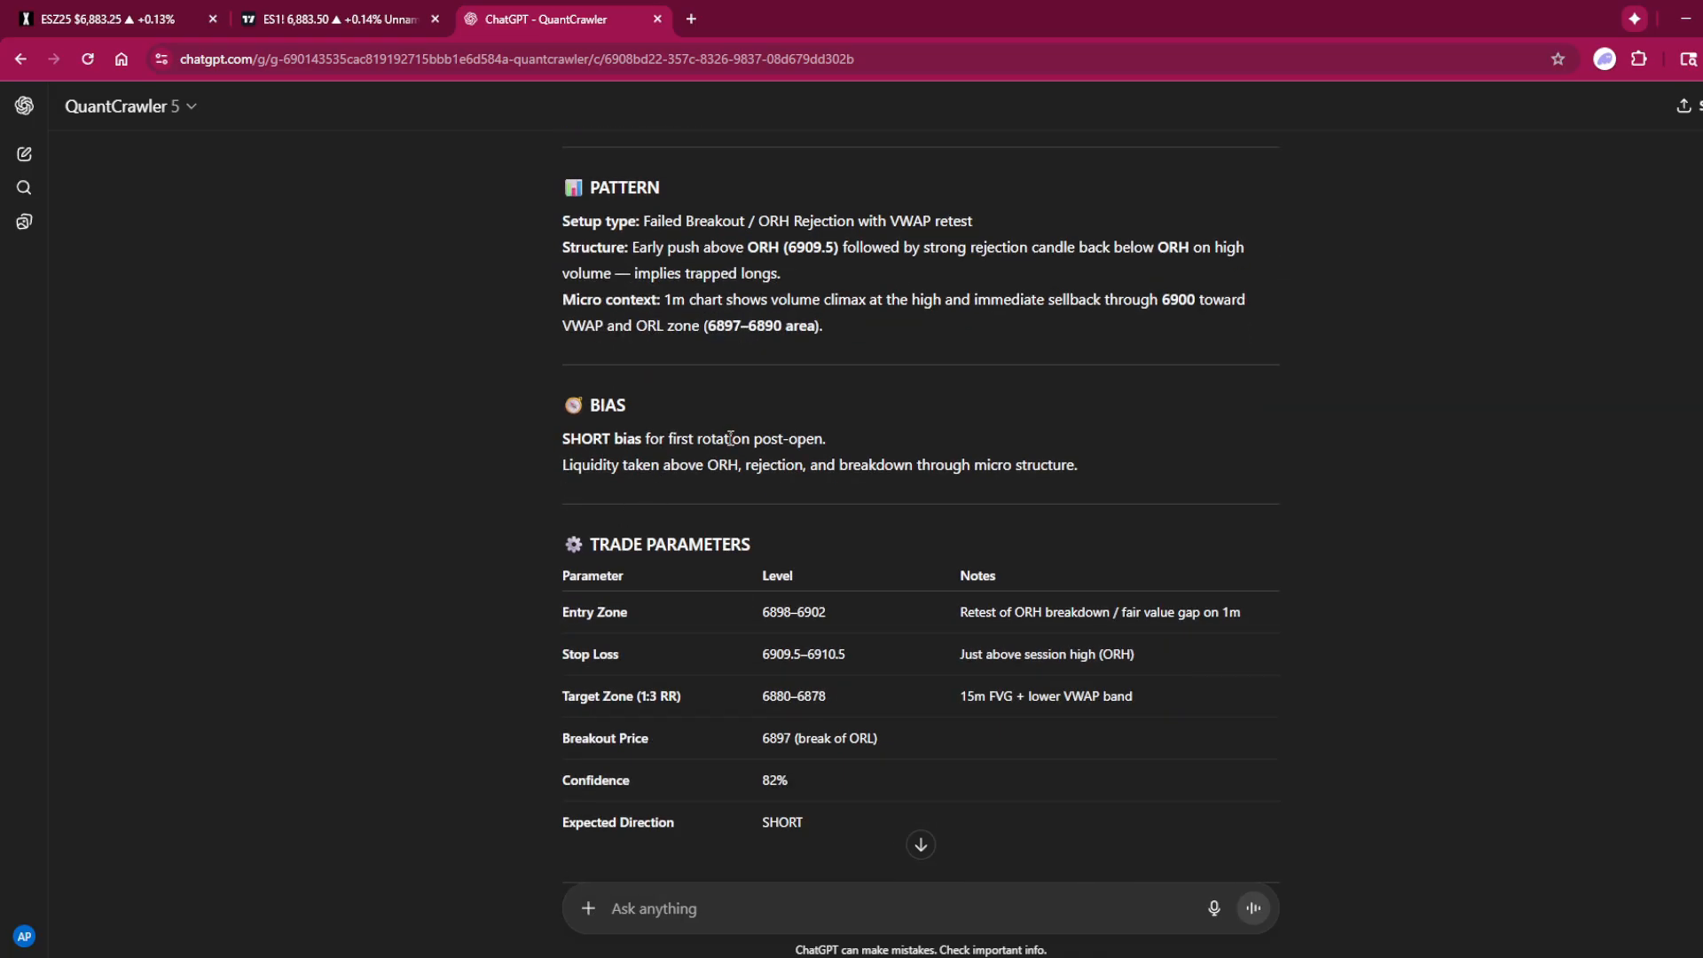
pyautogui.scroll(-3)
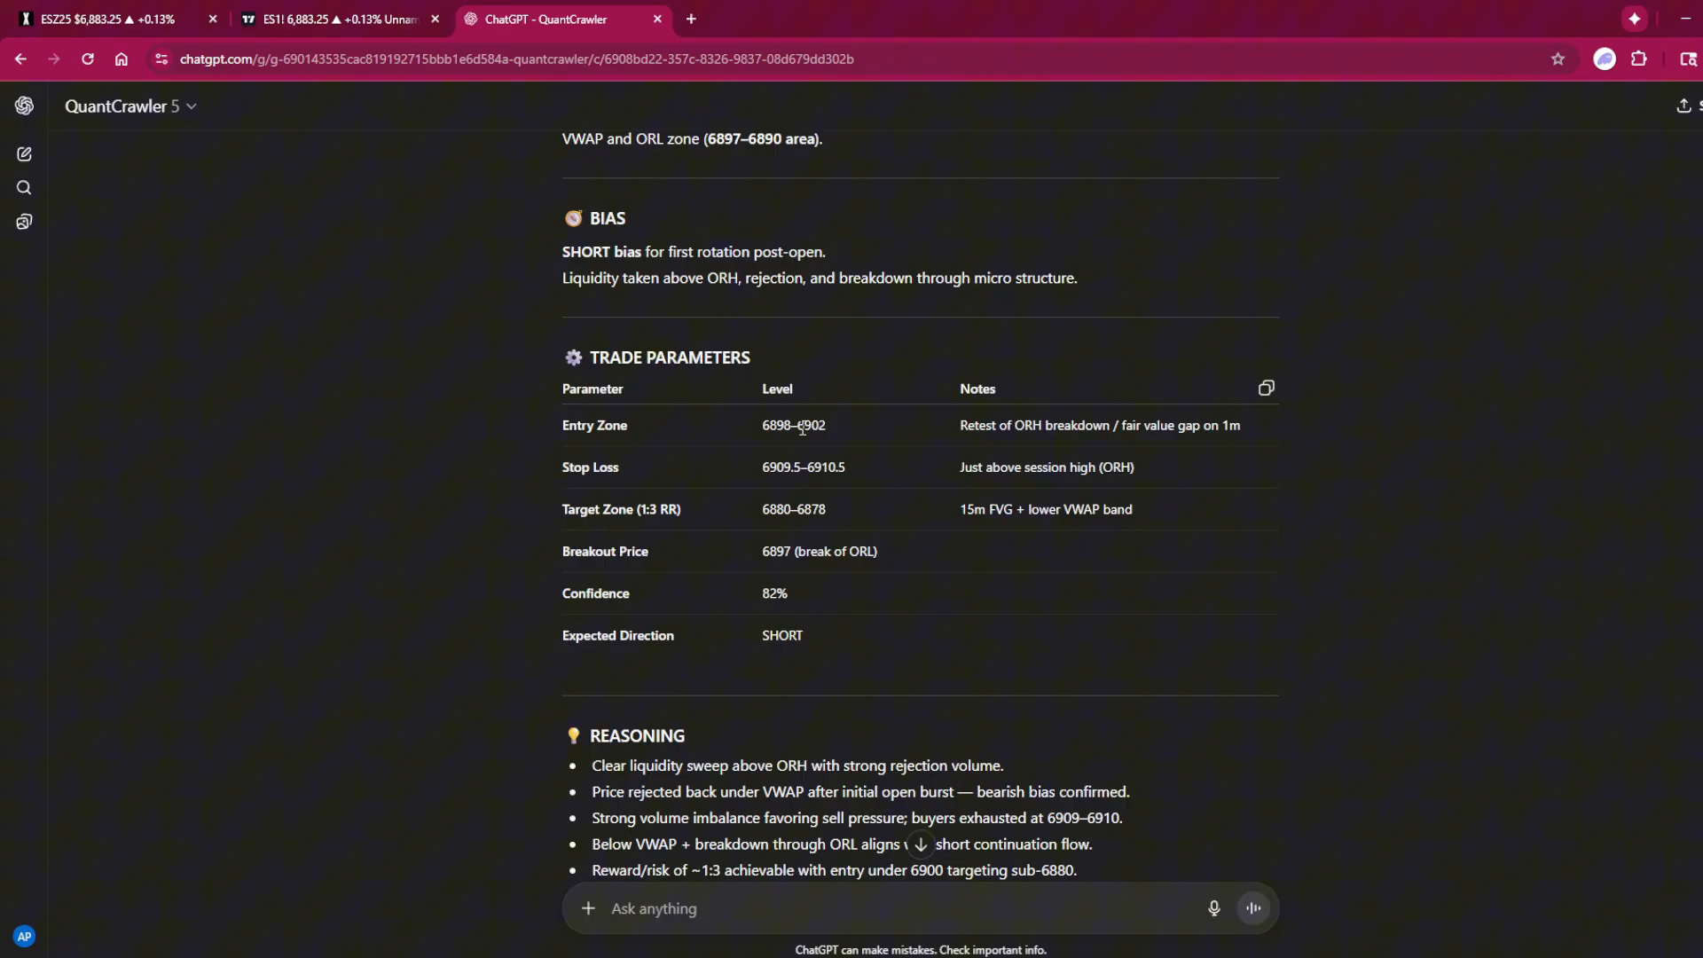
pyautogui.click(108, 17)
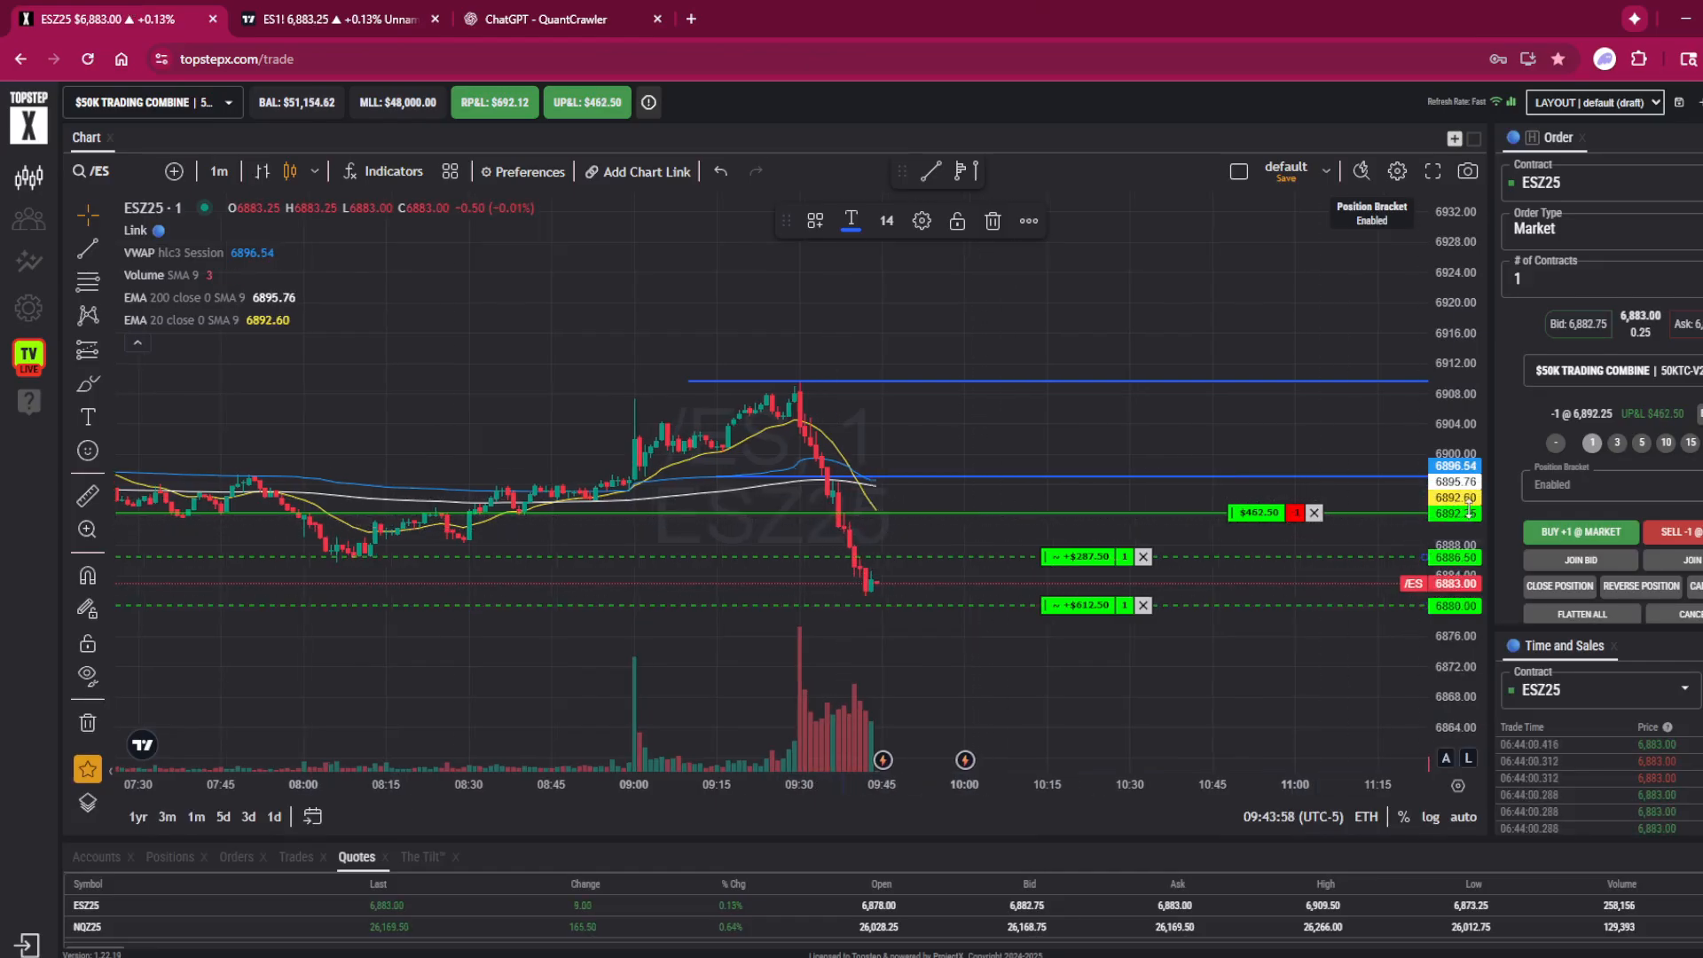
pyautogui.click(532, 18)
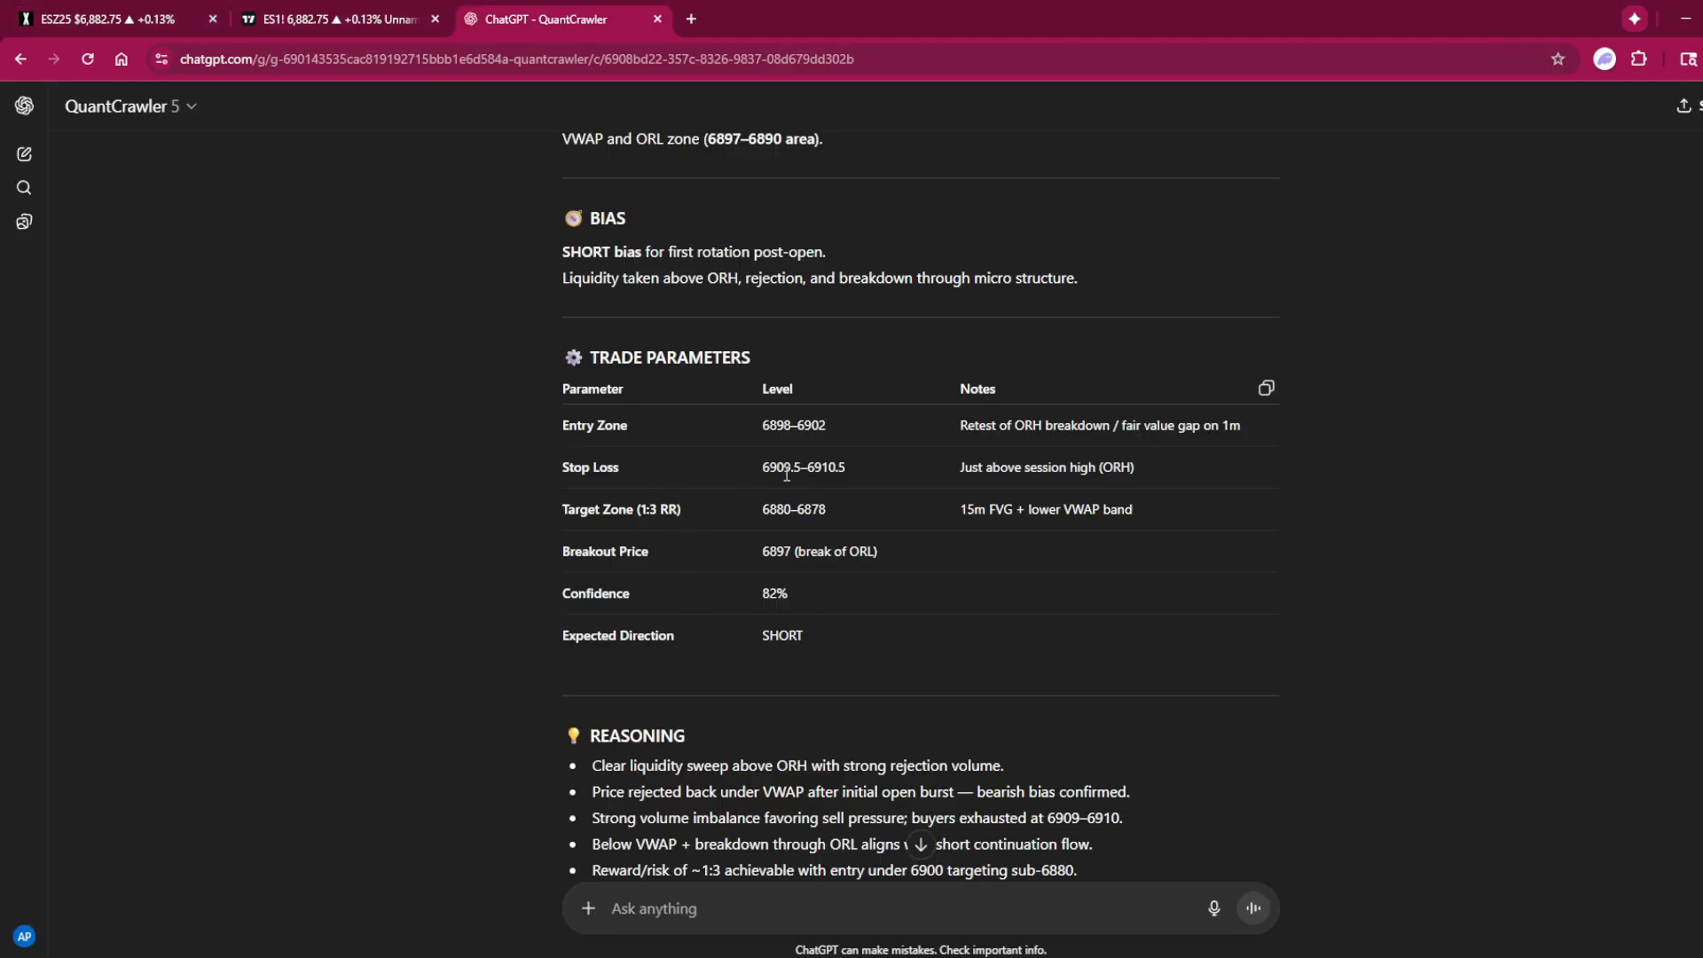
pyautogui.click(108, 18)
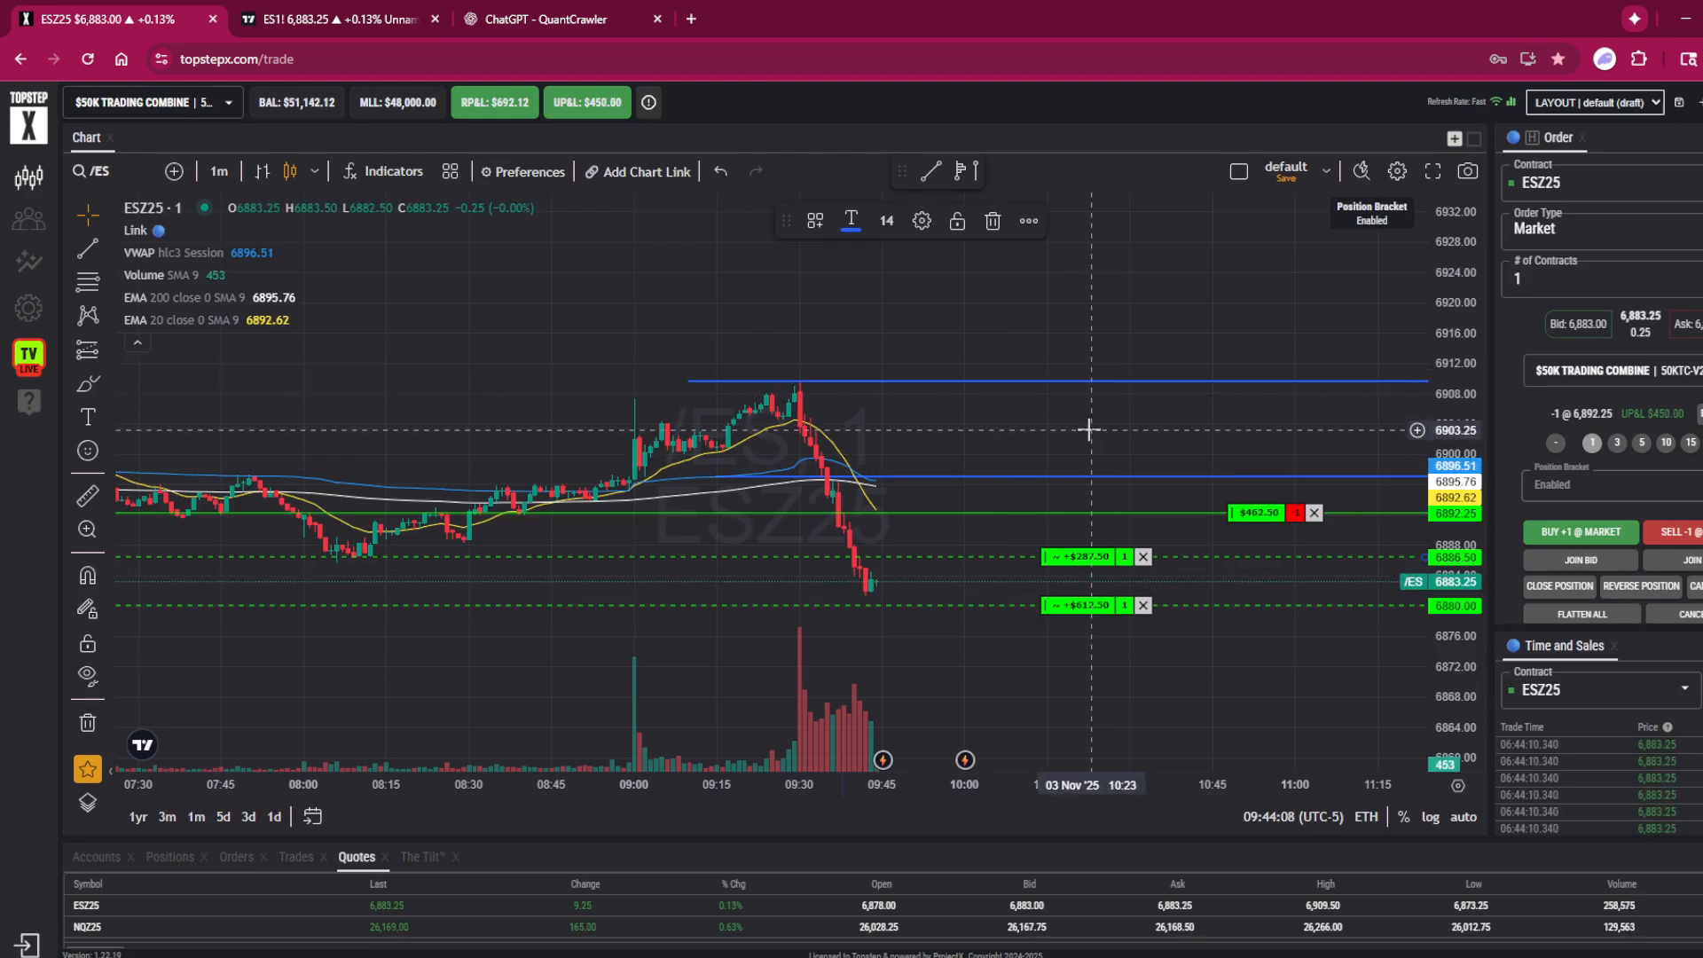
pyautogui.click(534, 17)
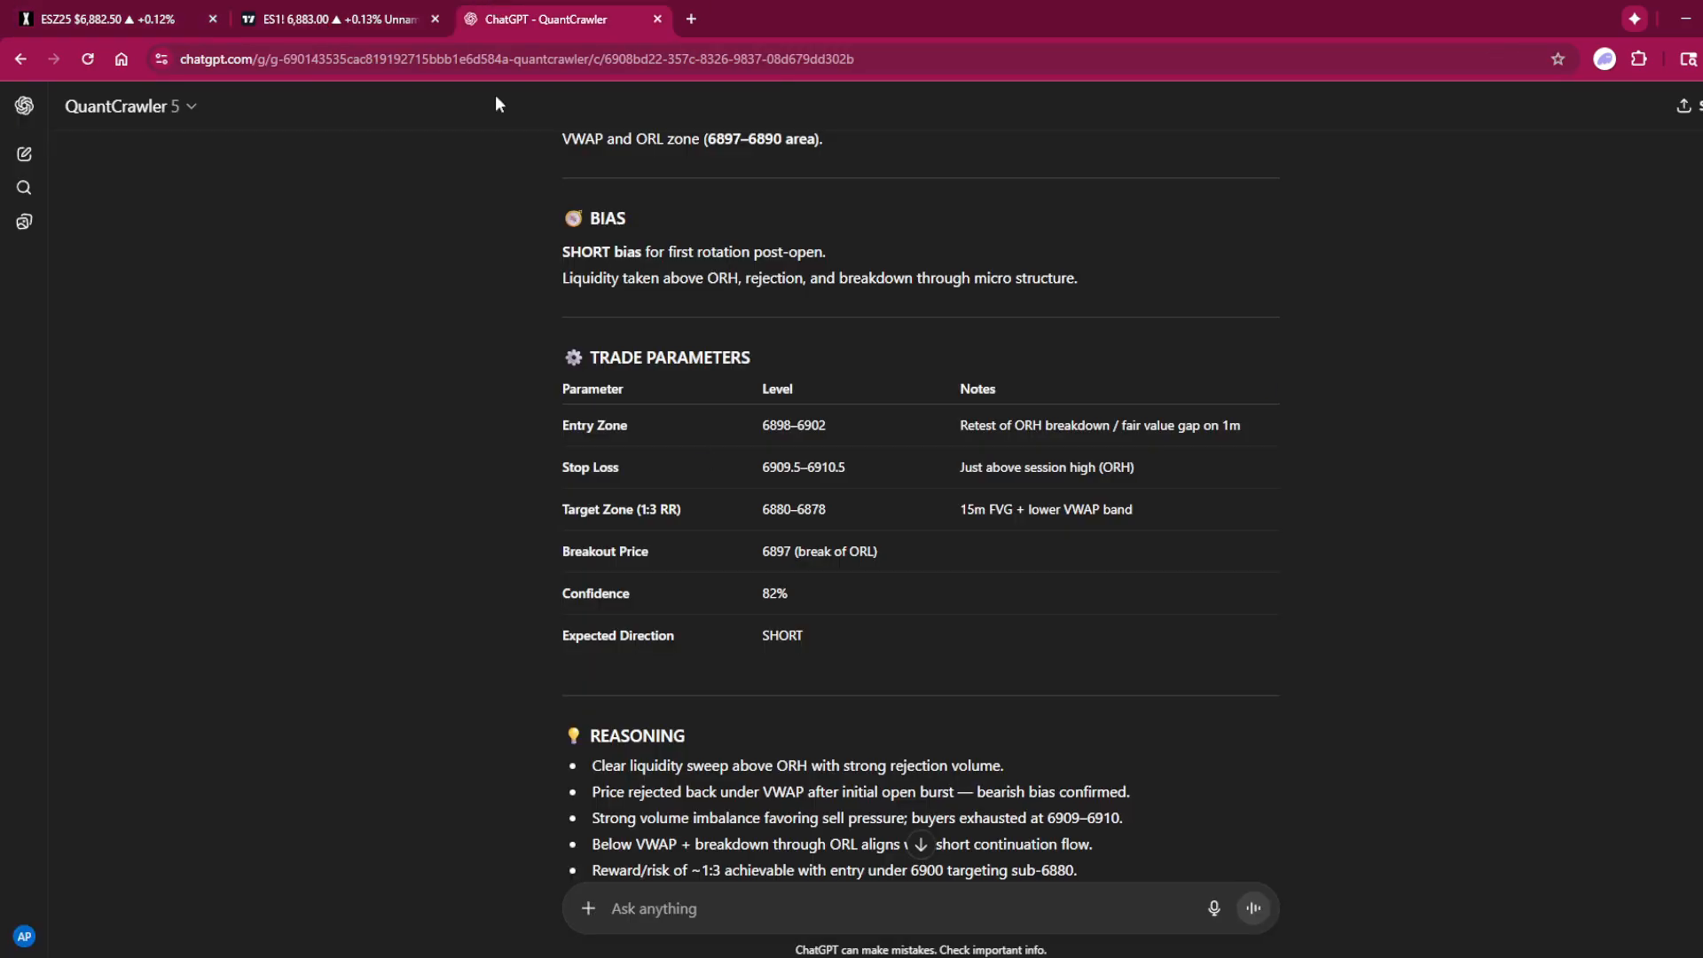
pyautogui.moveTo(676, 533)
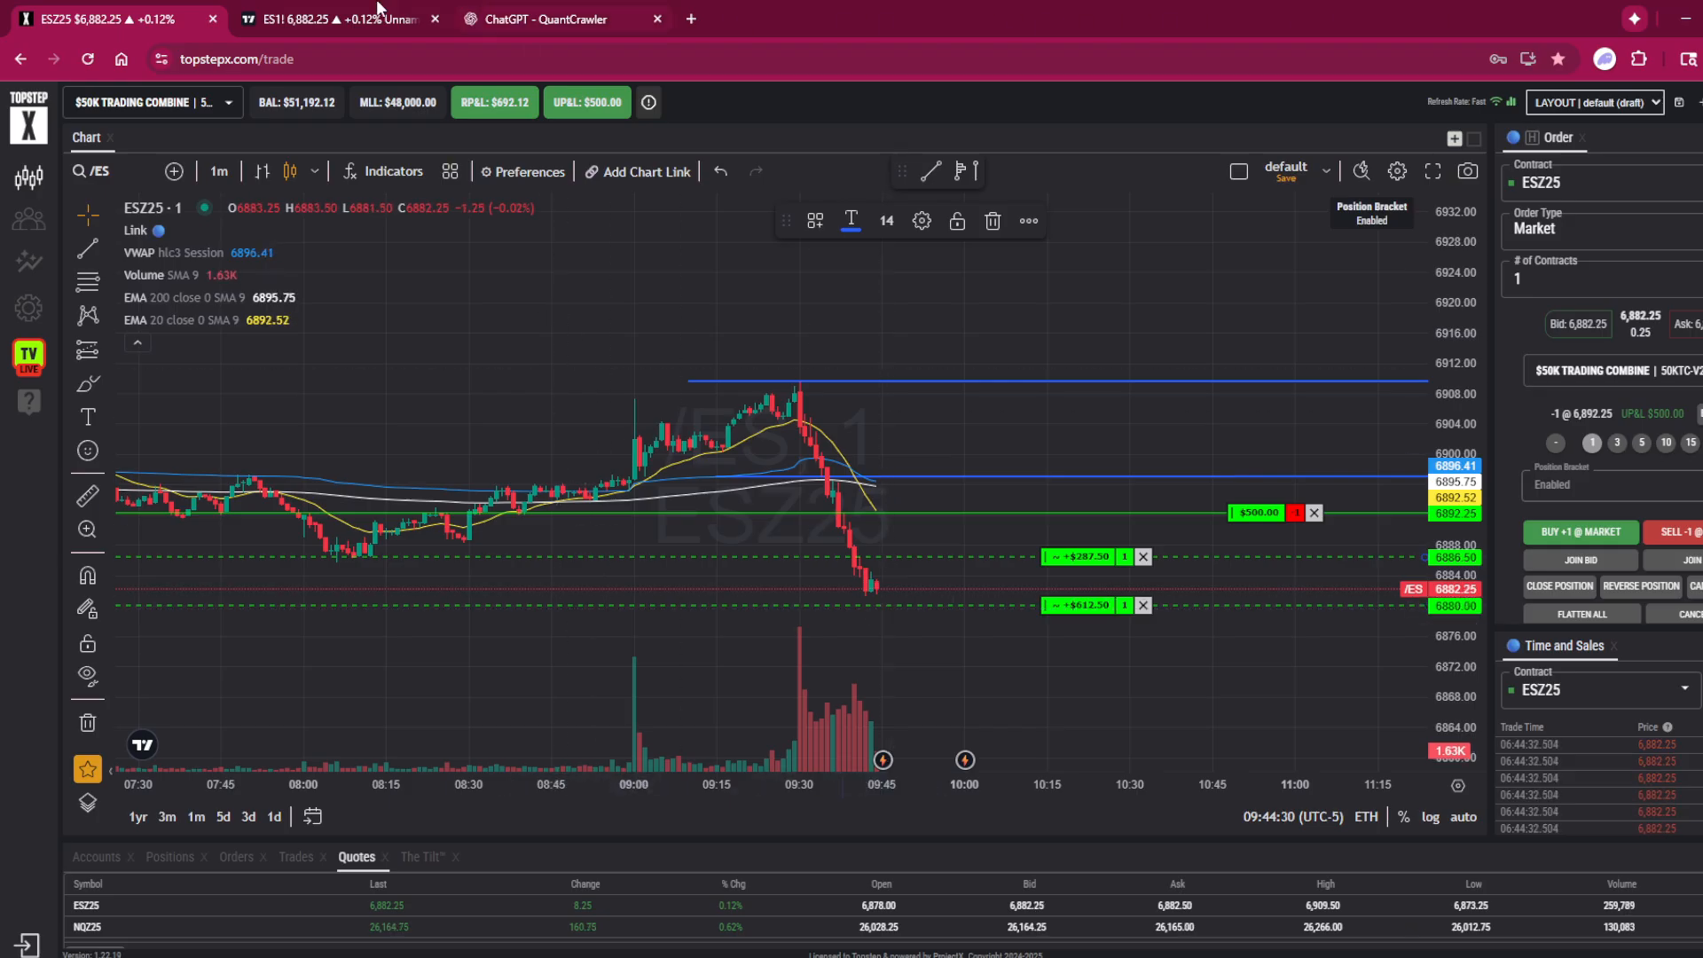
pyautogui.click(532, 18)
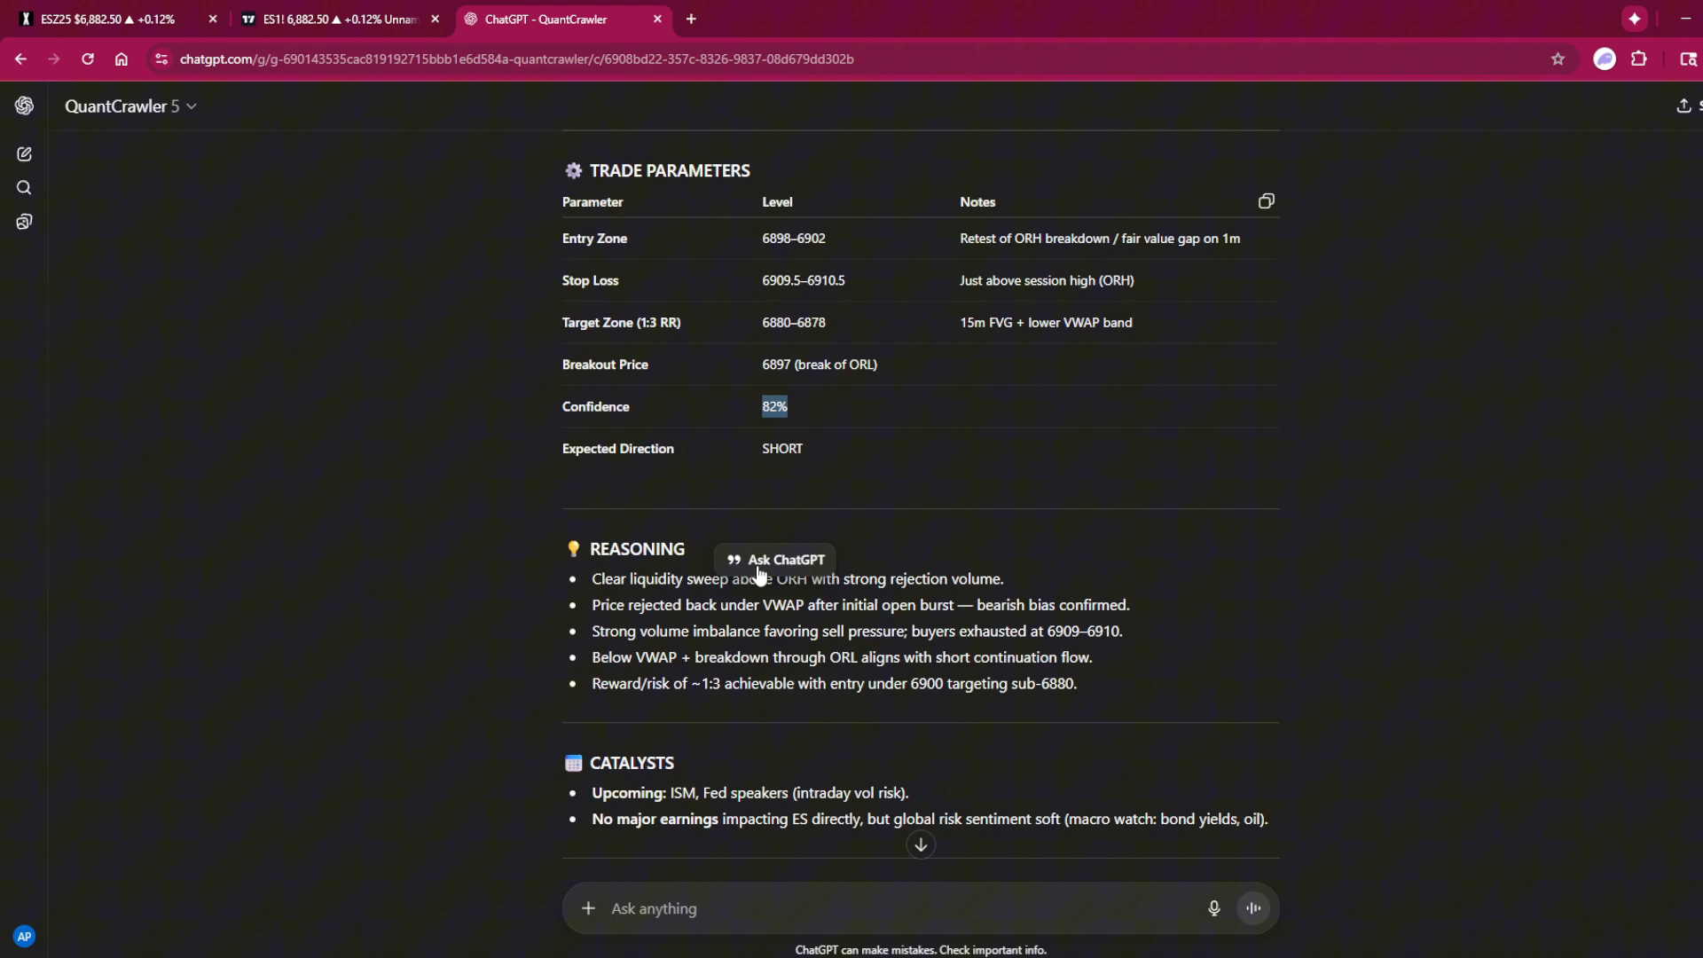
pyautogui.click(102, 18)
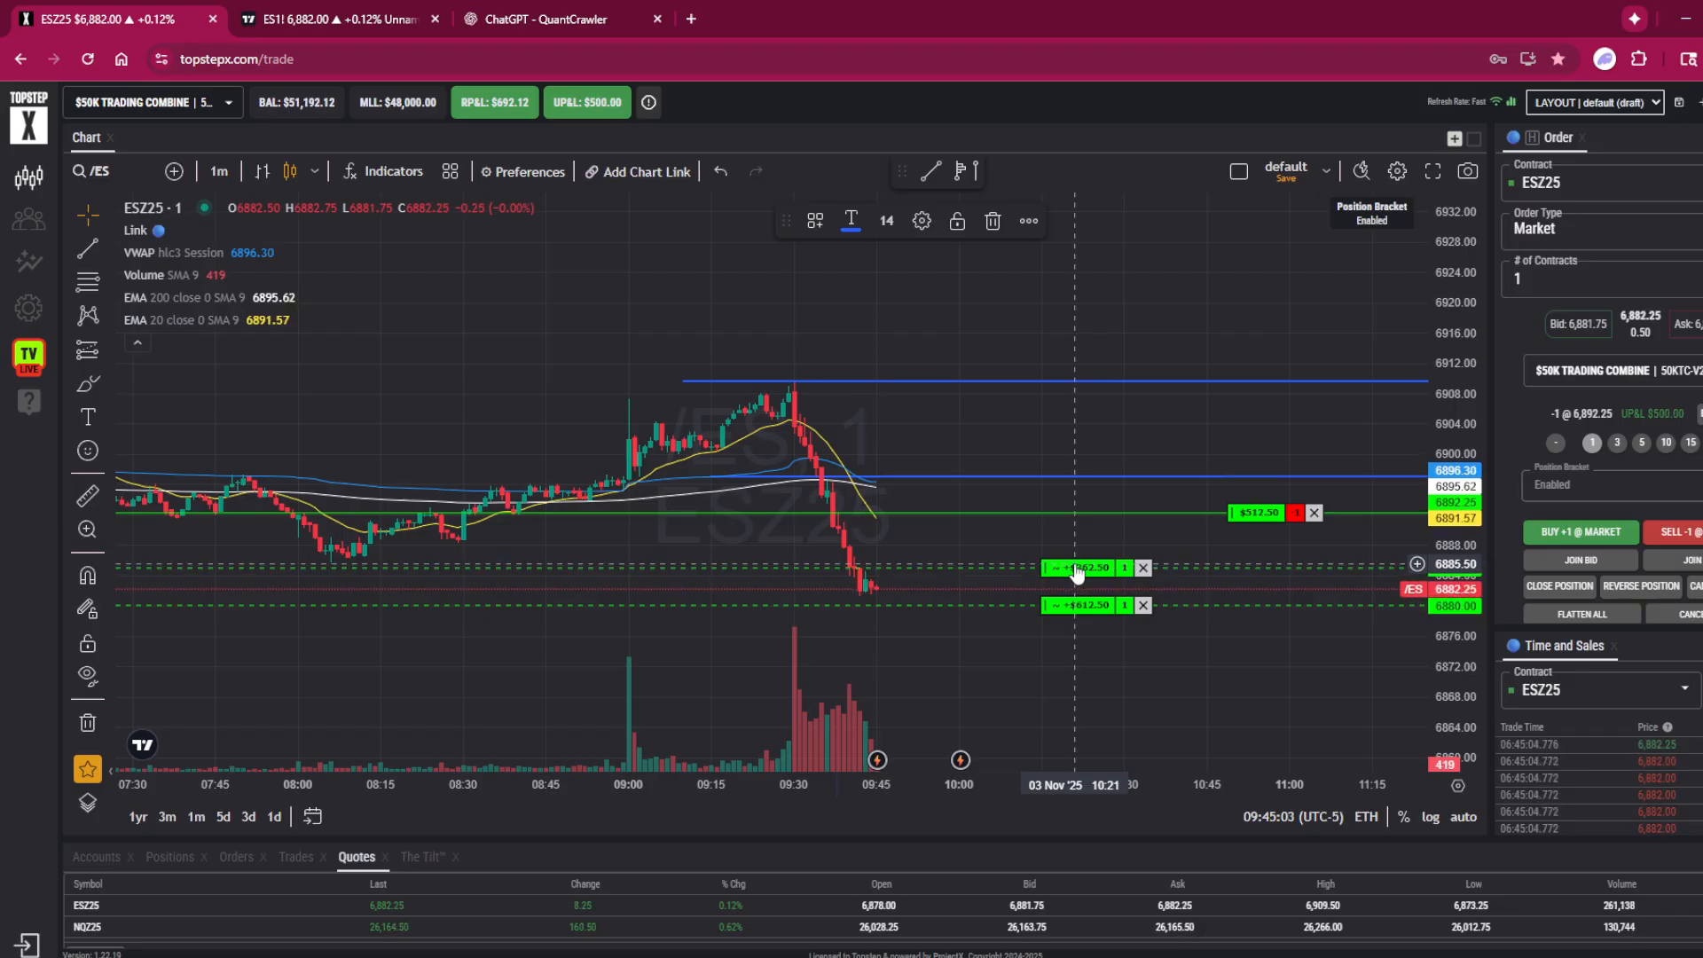
pyautogui.moveTo(1102, 619)
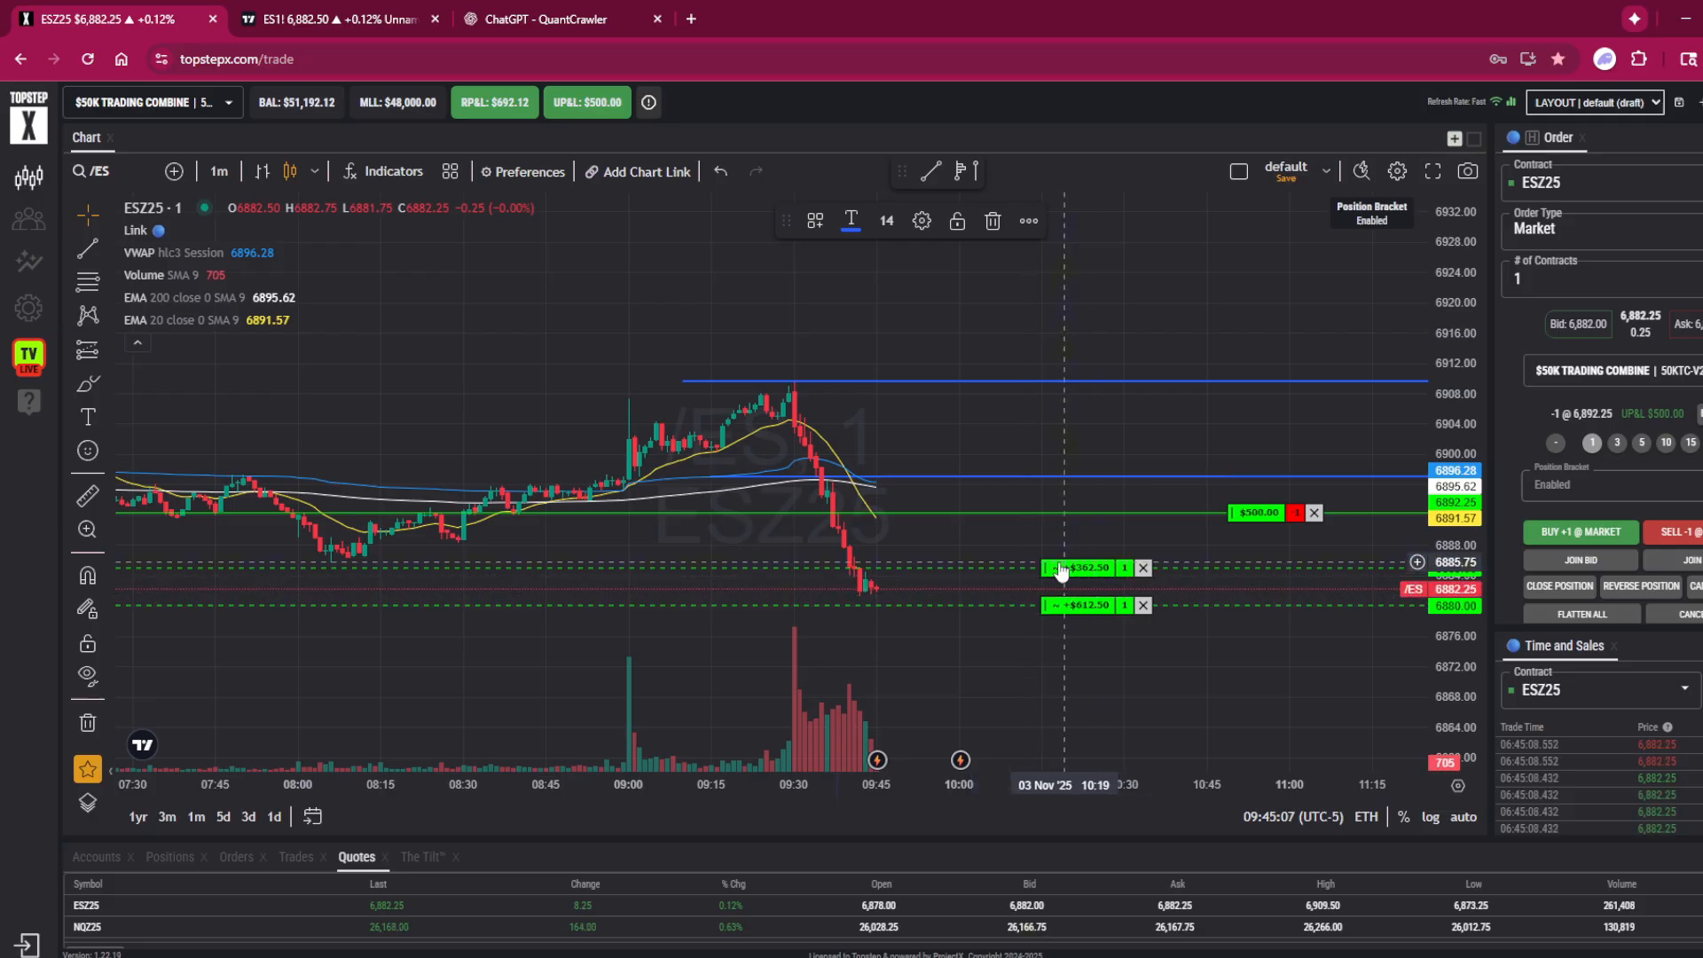
pyautogui.moveTo(1125, 660)
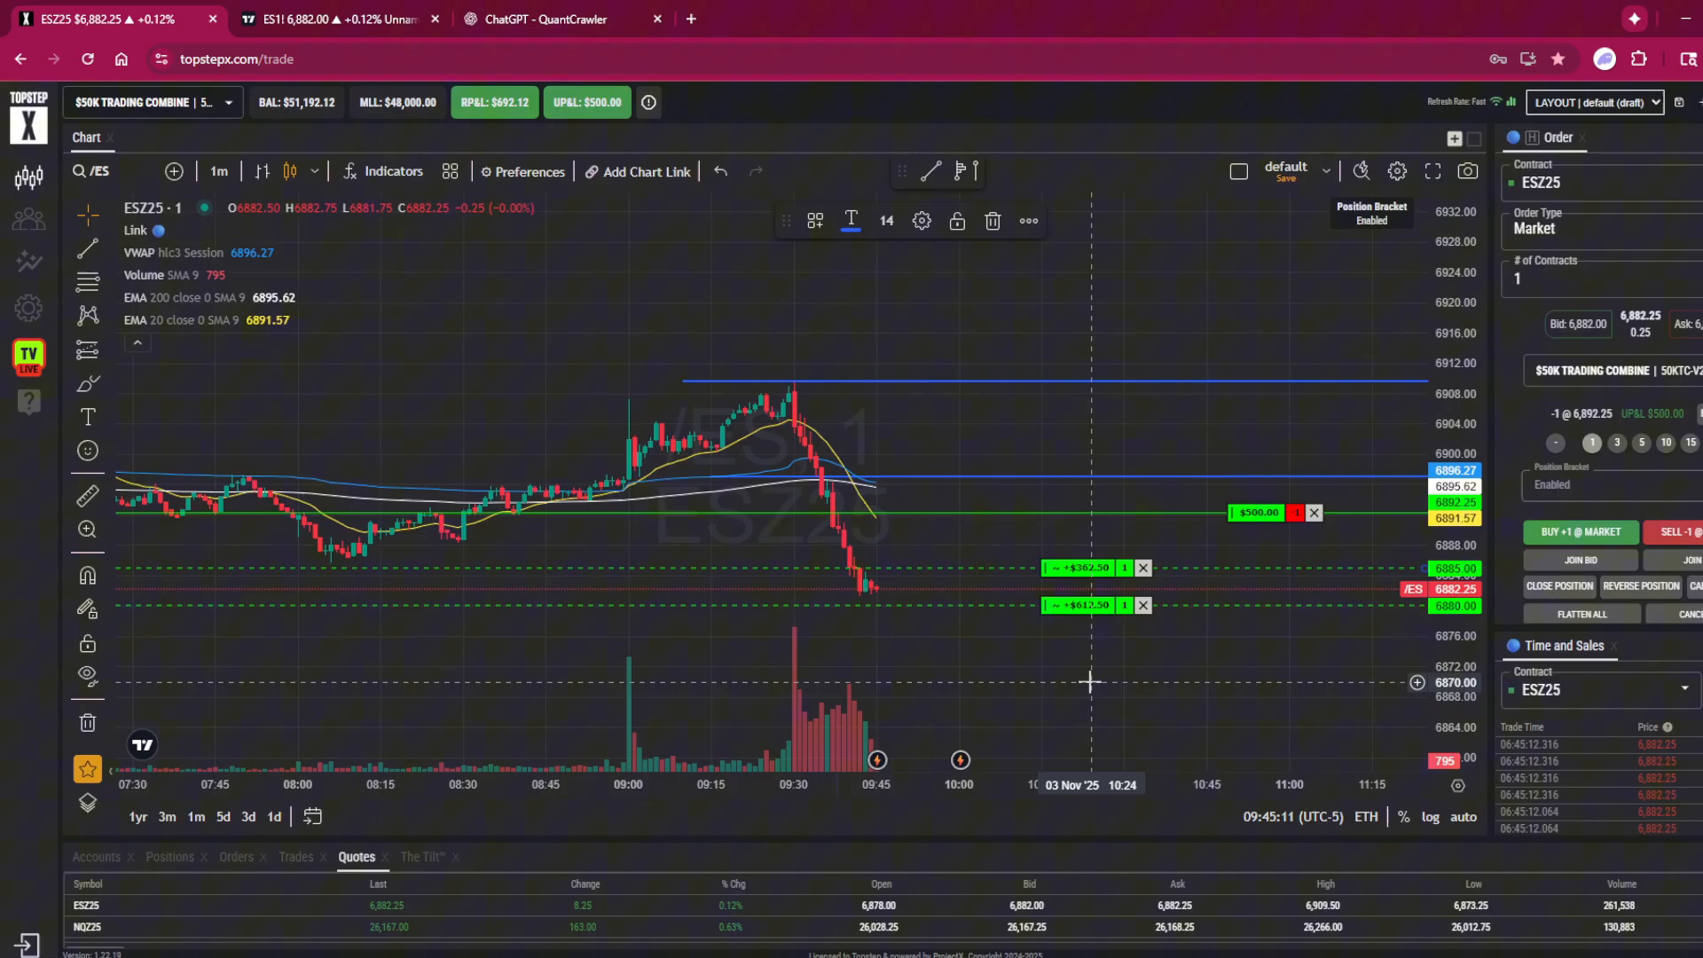
pyautogui.moveTo(1125, 529)
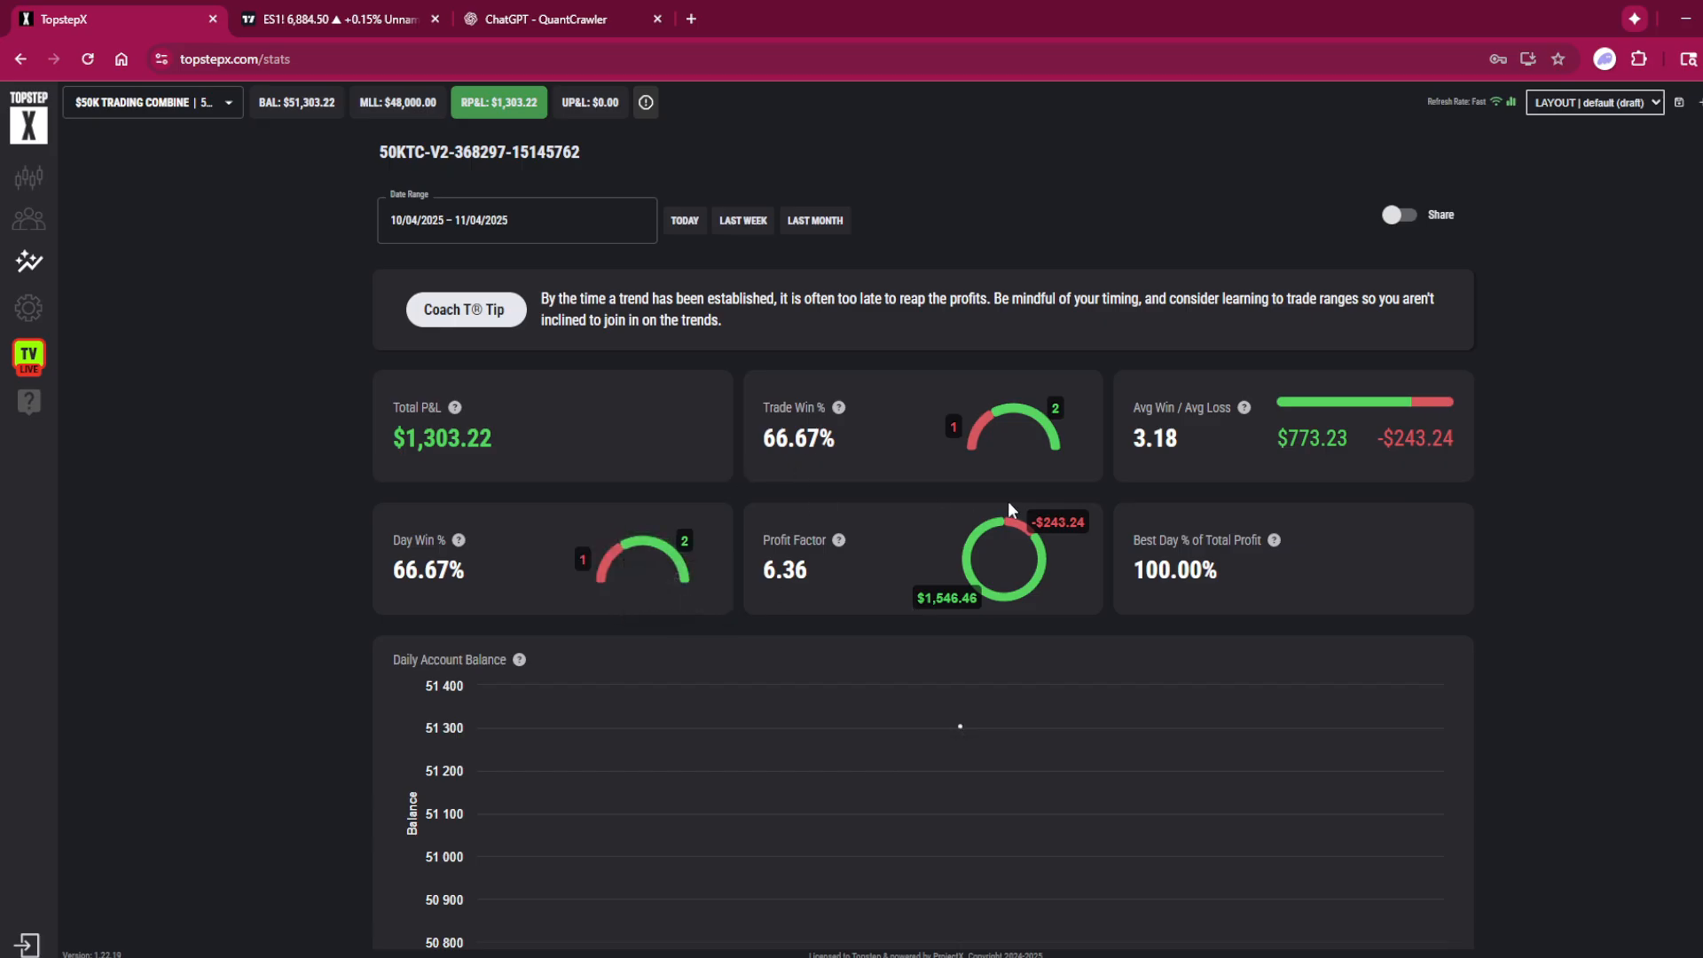
pyautogui.moveTo(1004, 429)
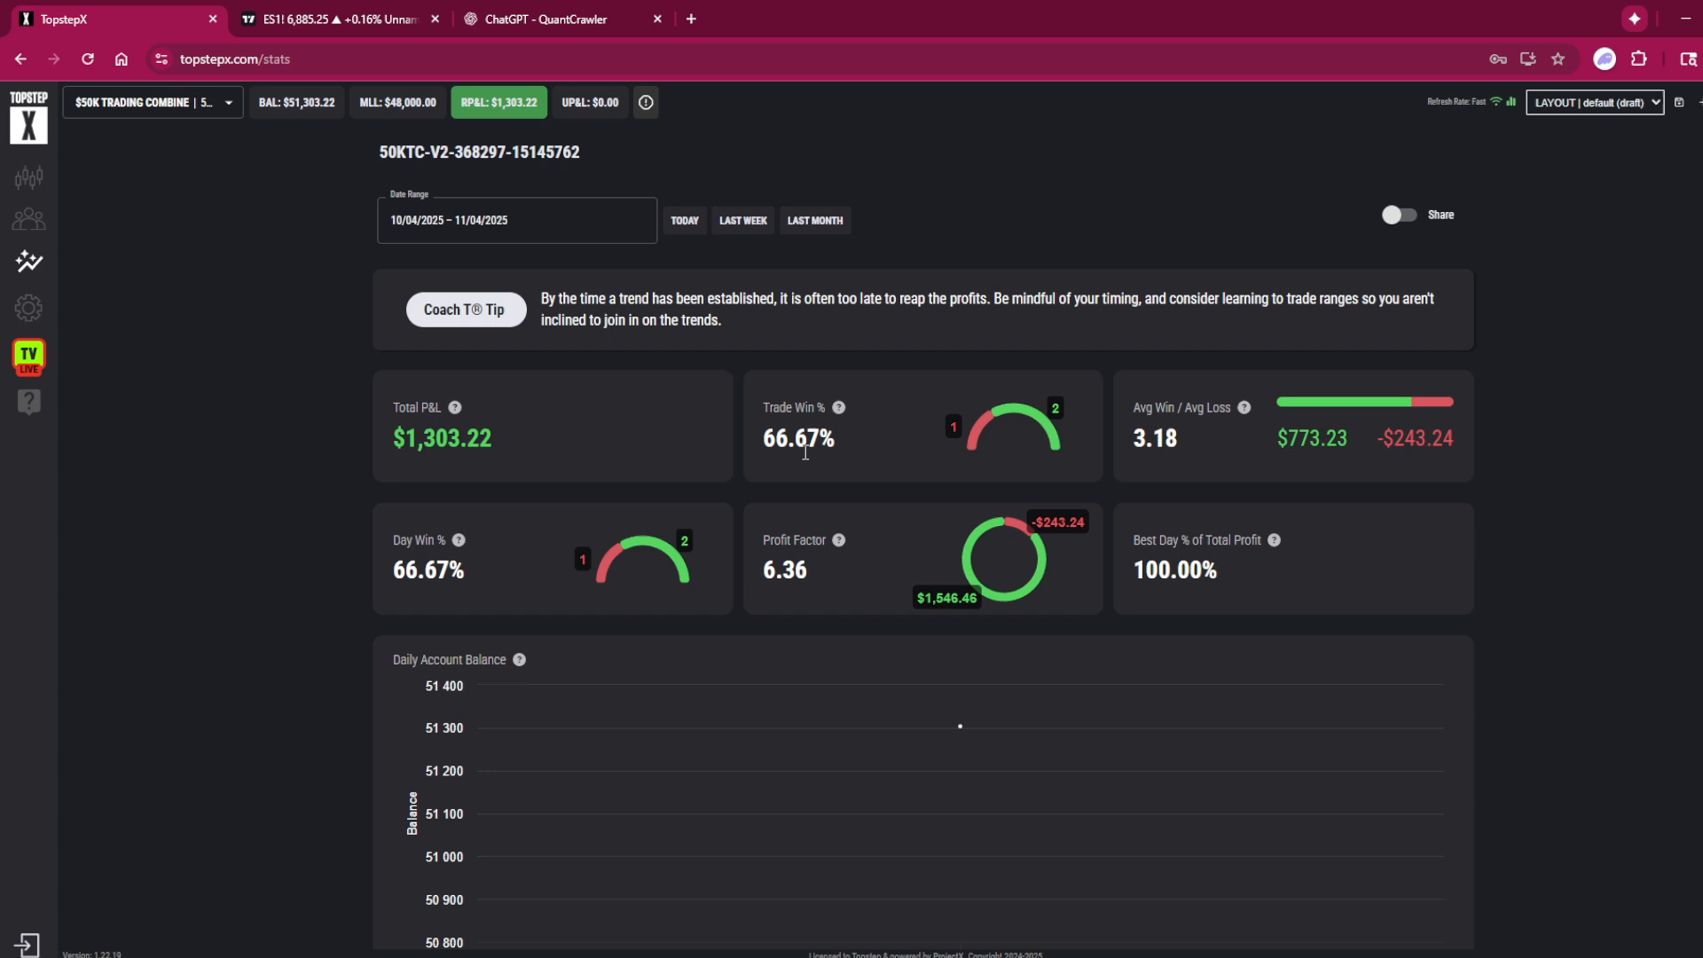
pyautogui.moveTo(421, 428)
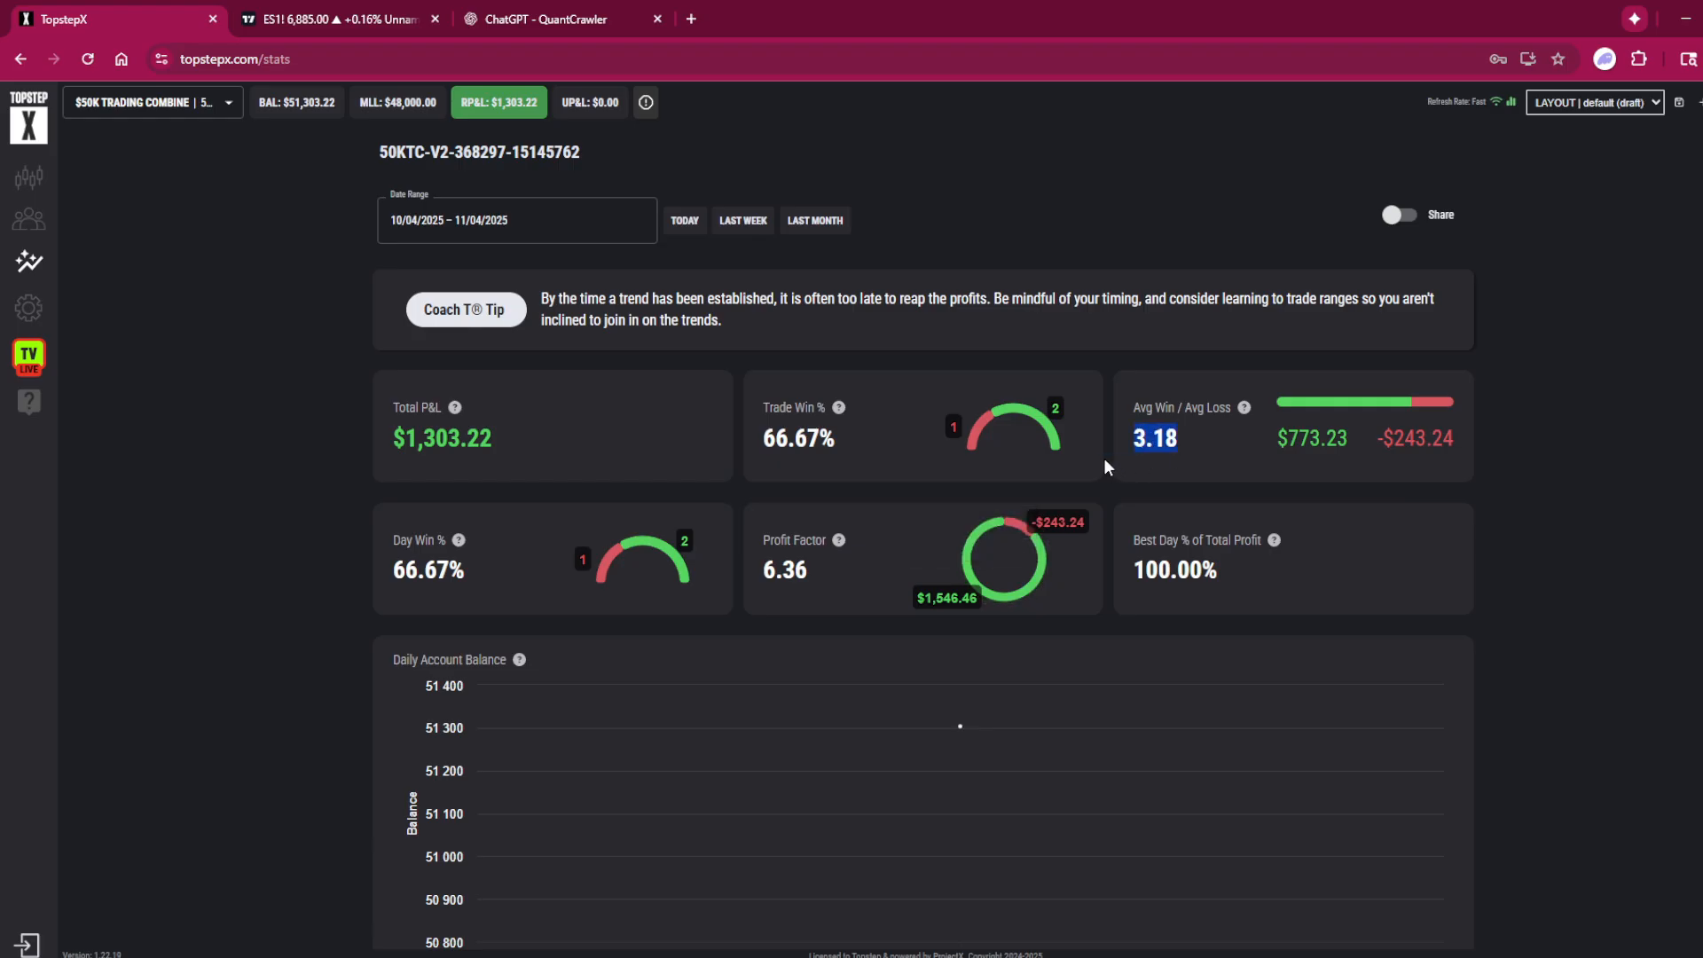
pyautogui.scroll(-3)
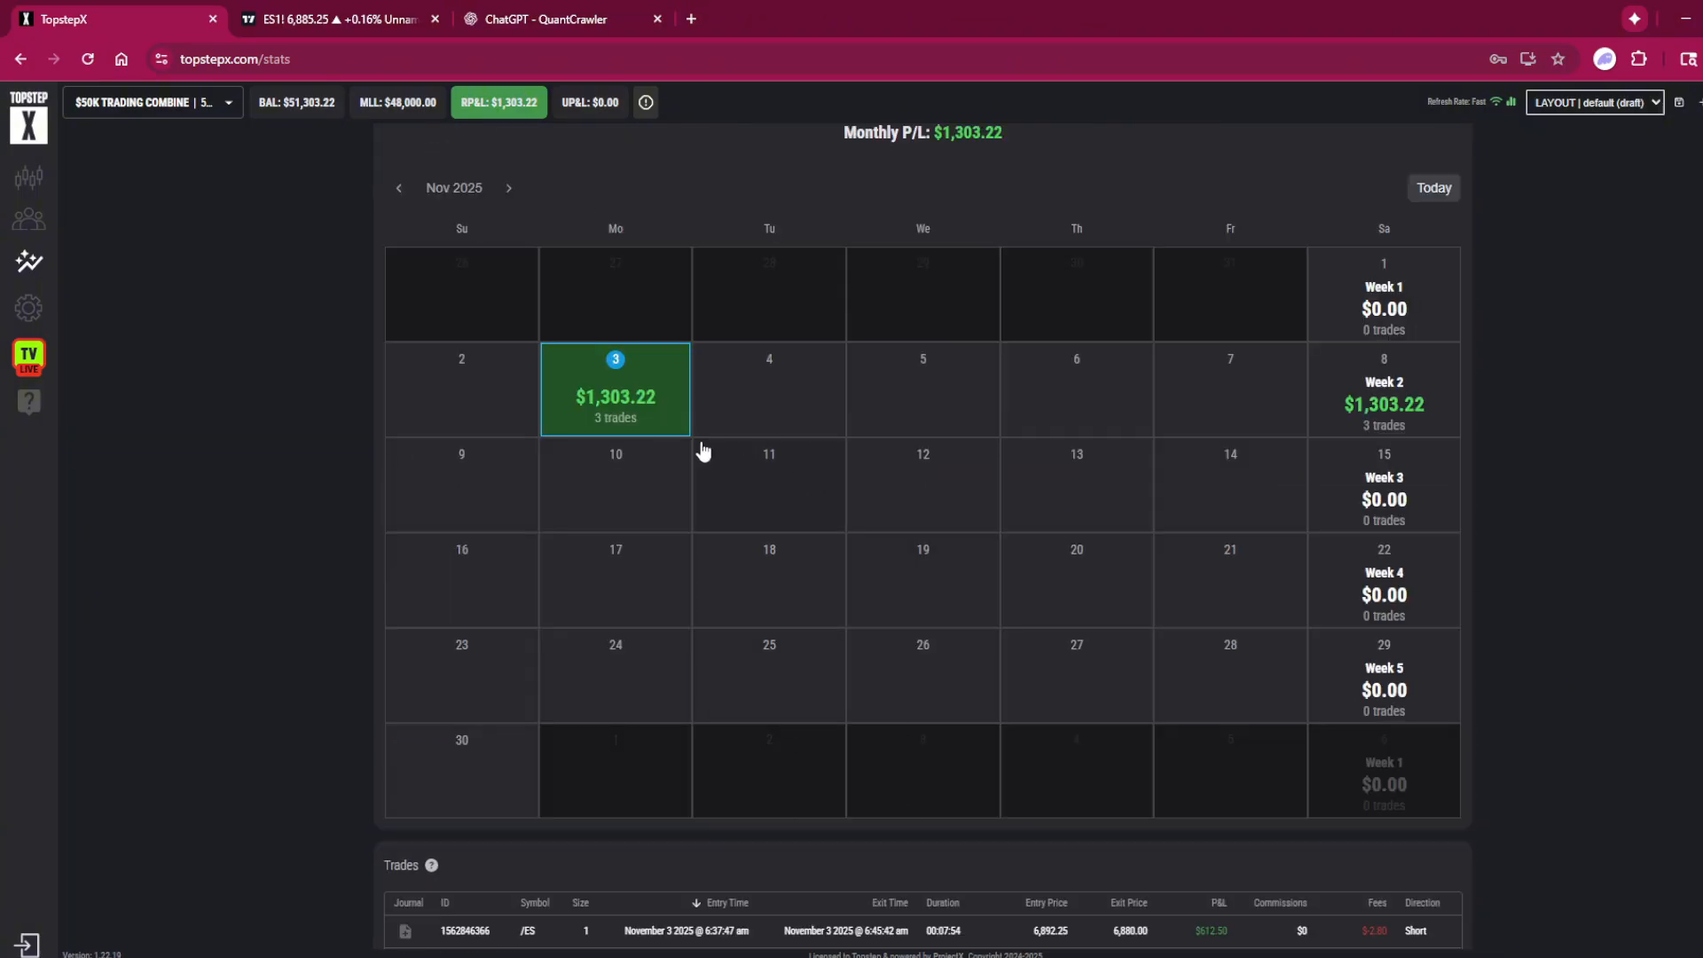
pyautogui.moveTo(458, 387)
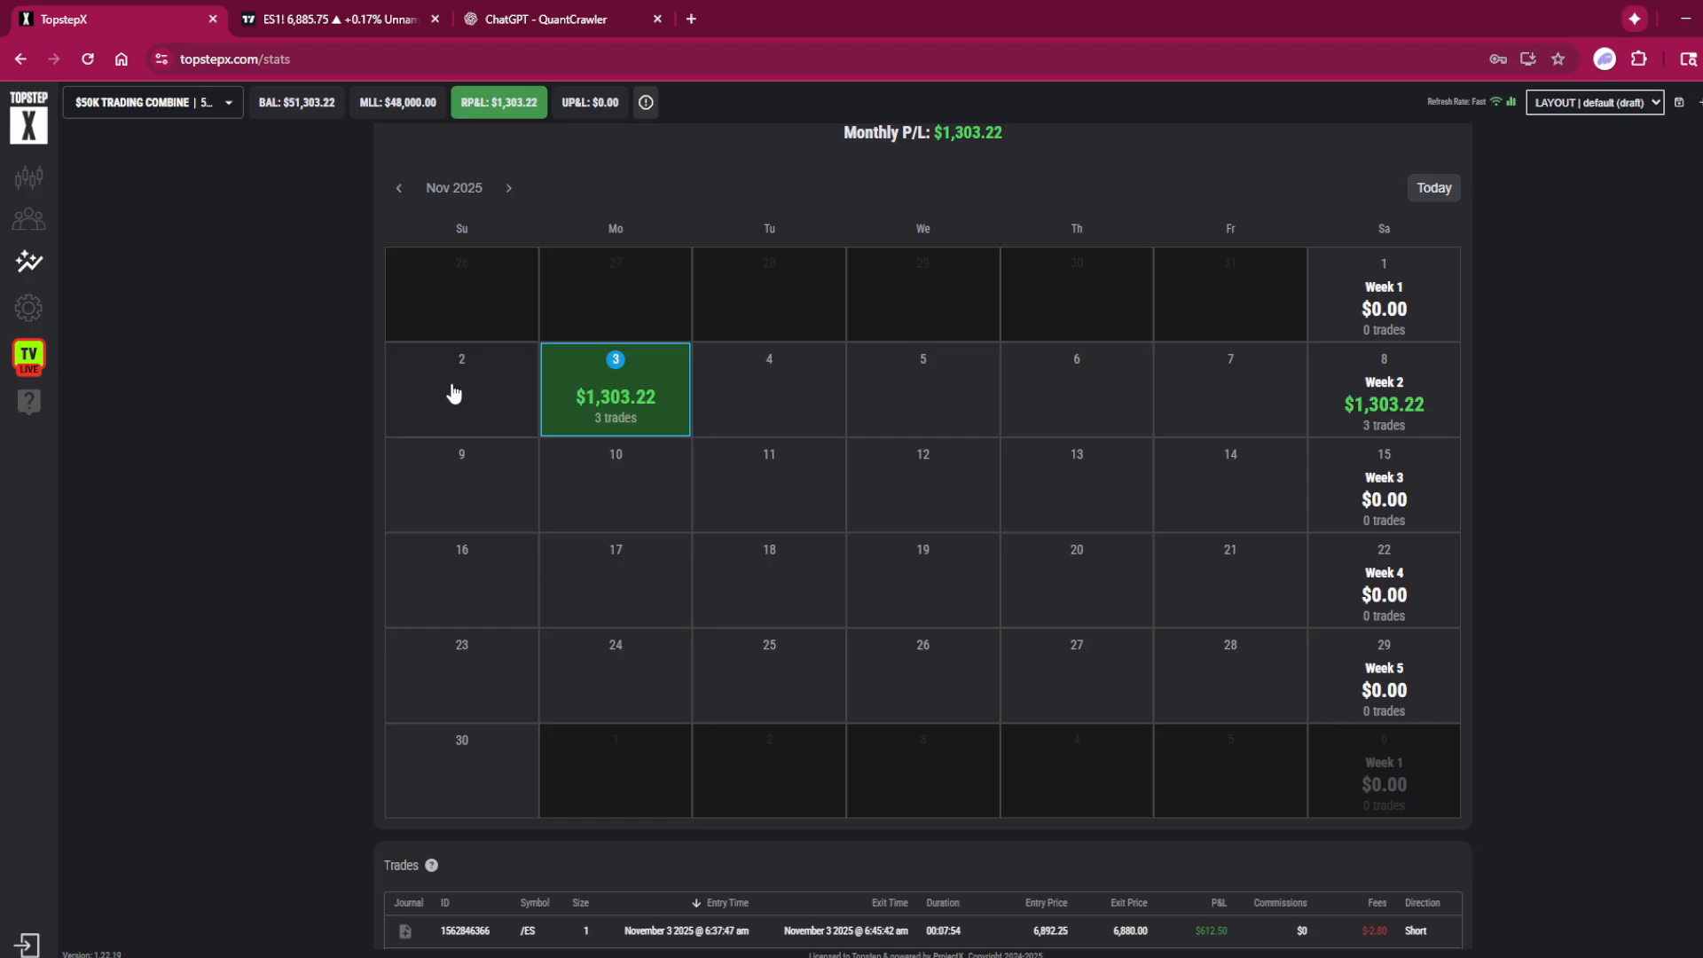
pyautogui.moveTo(477, 406)
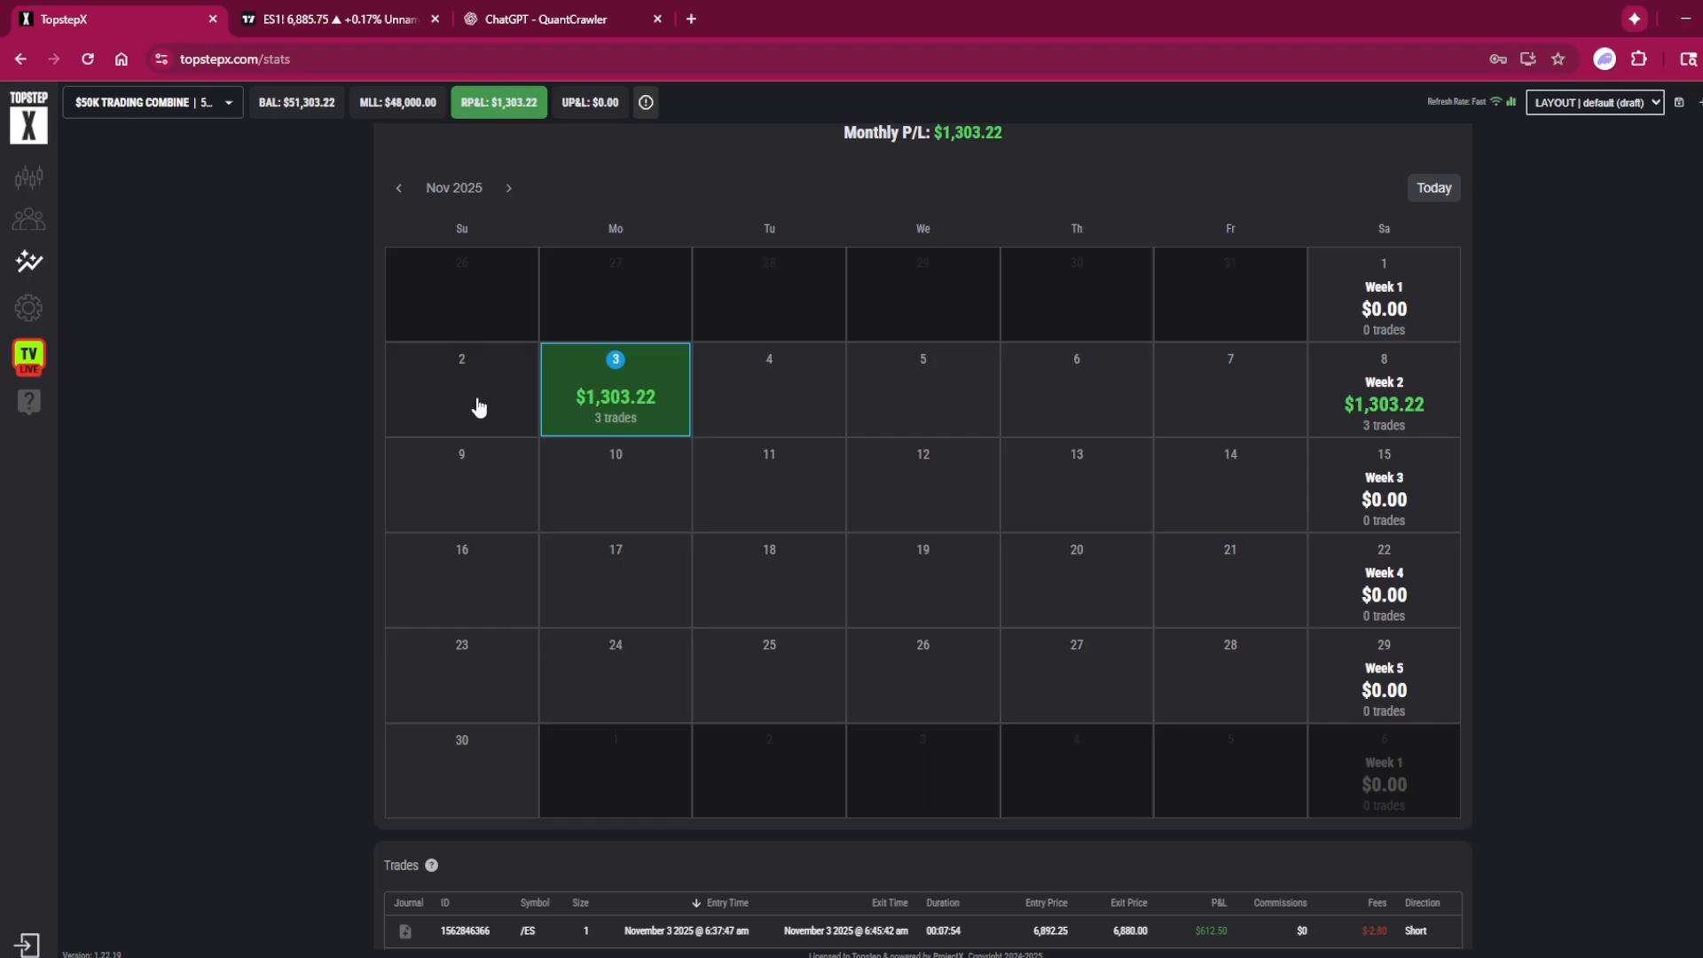
pyautogui.moveTo(422, 296)
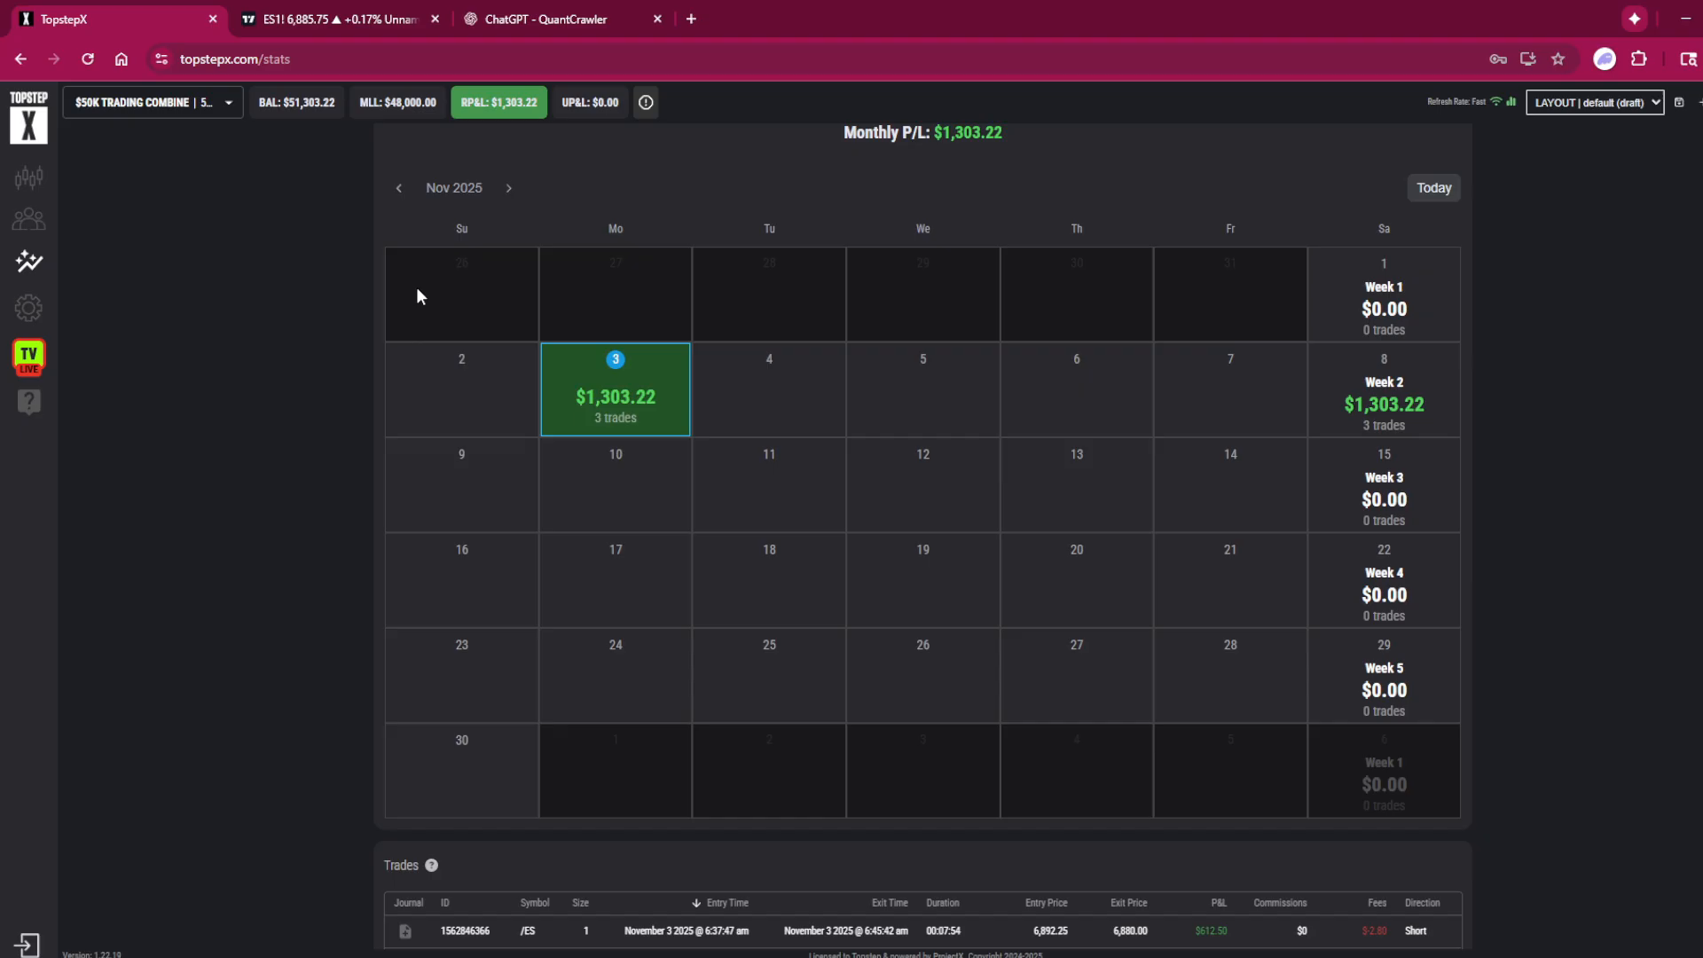
pyautogui.moveTo(638, 476)
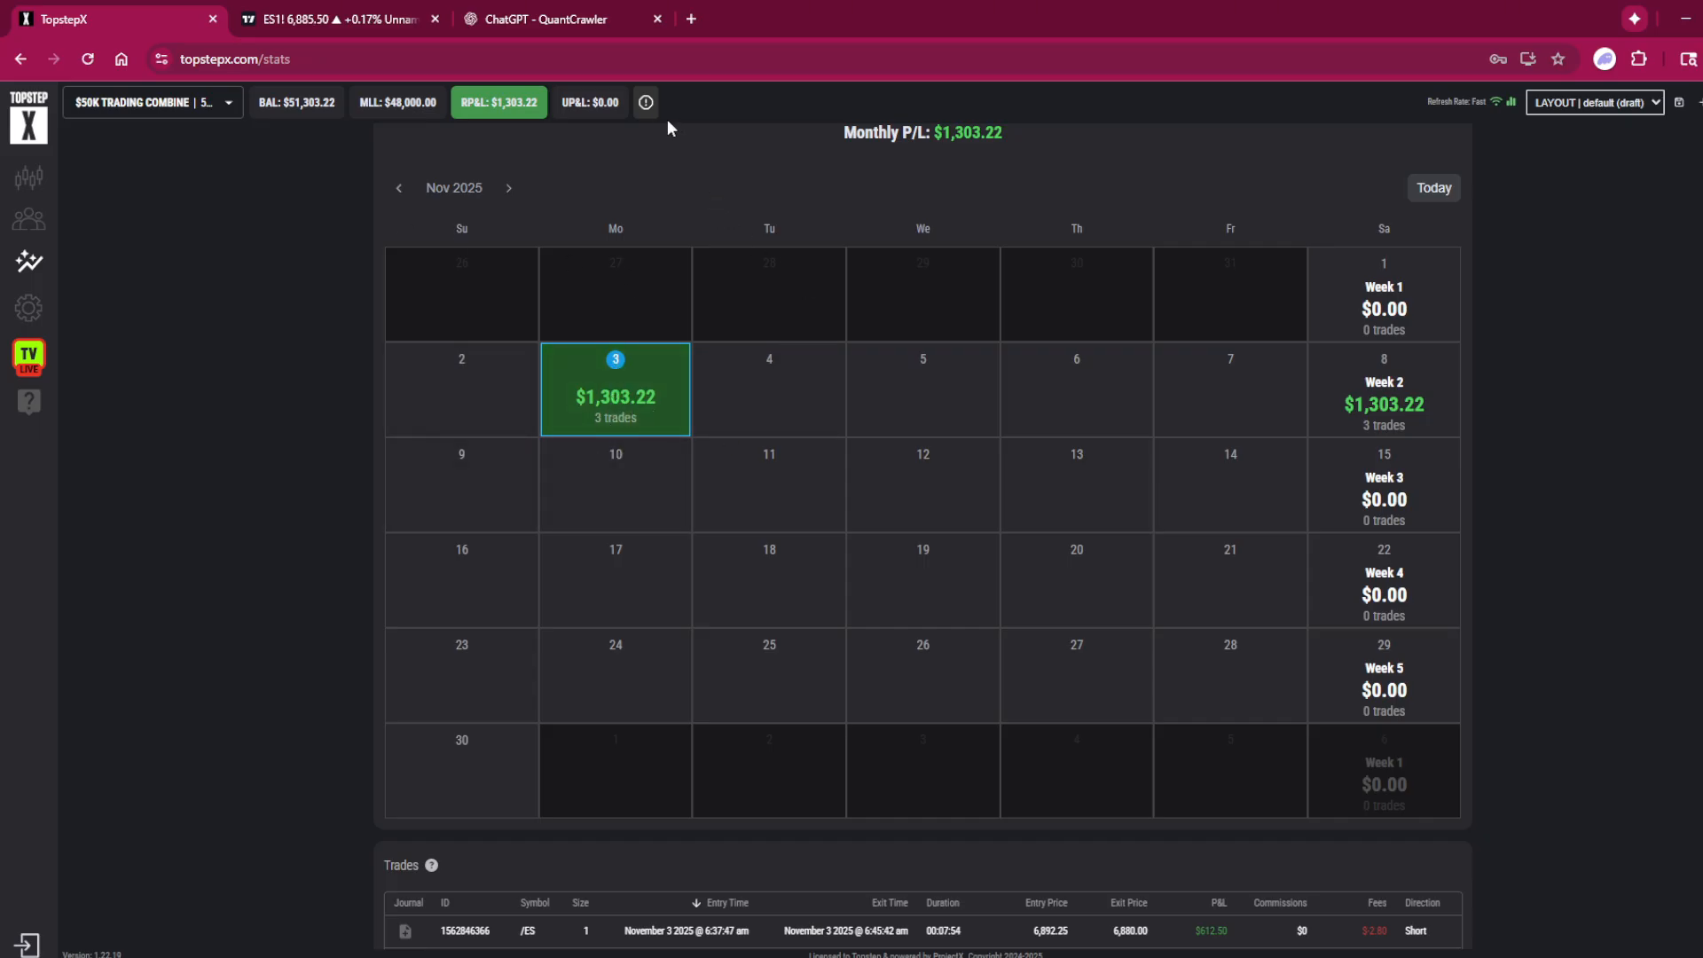
# Lock the account out of trading with the All Day option and confirm it.
pyautogui.click(646, 103)
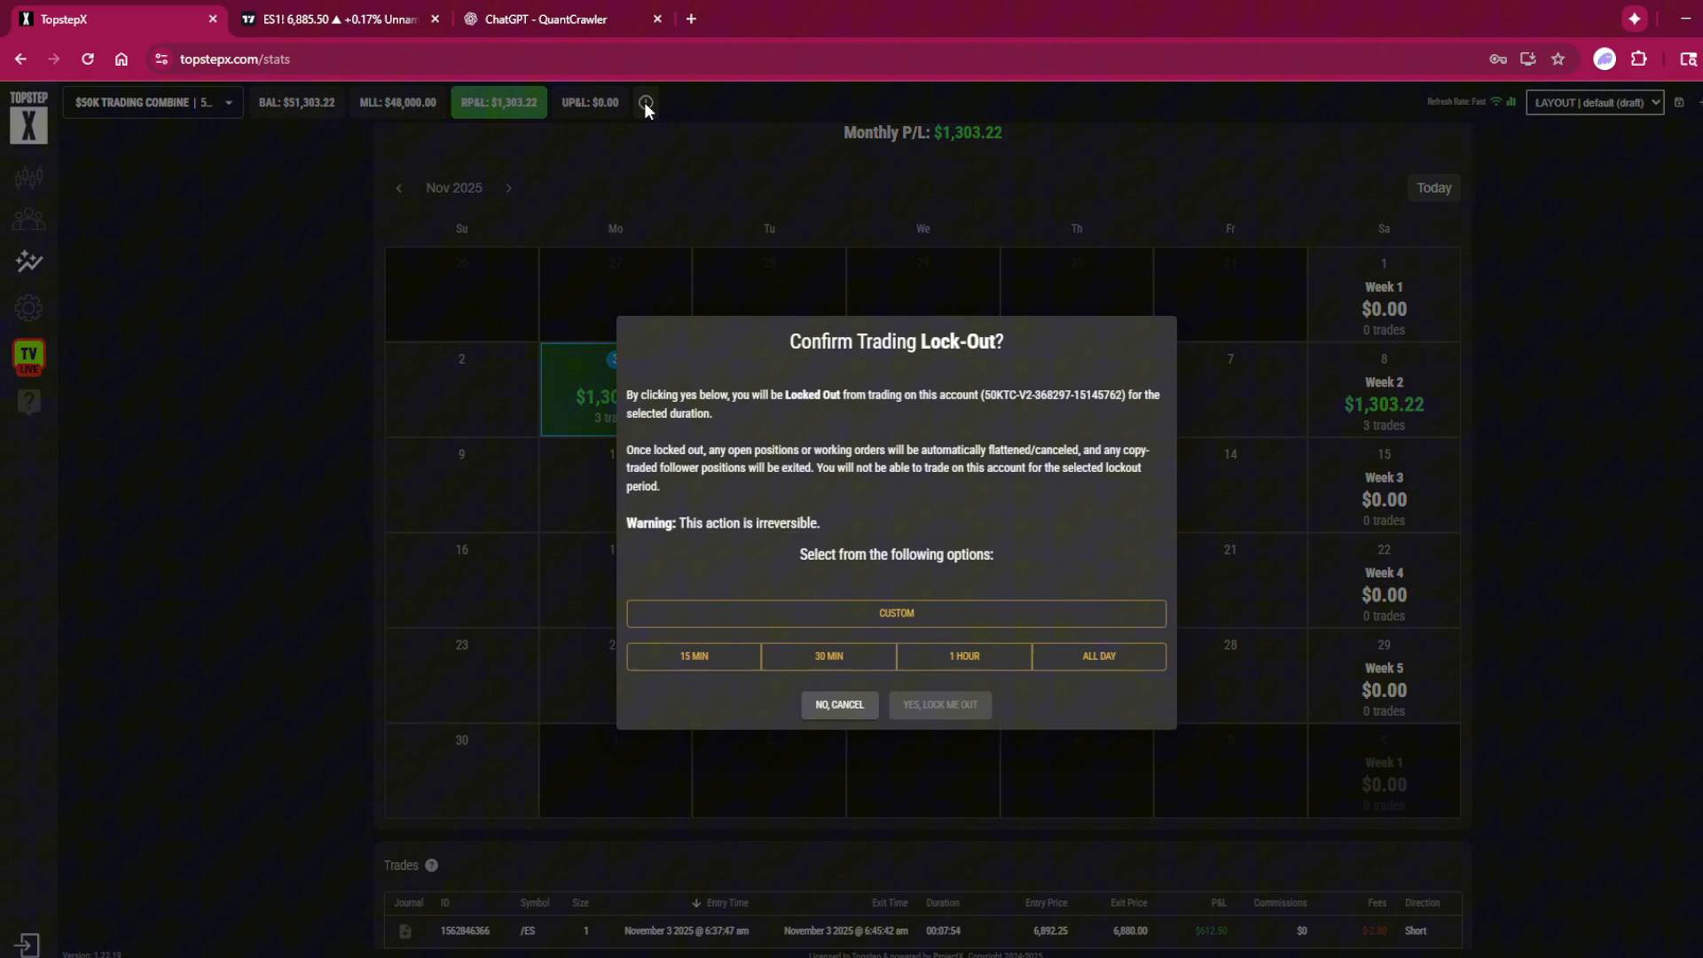
pyautogui.click(1097, 655)
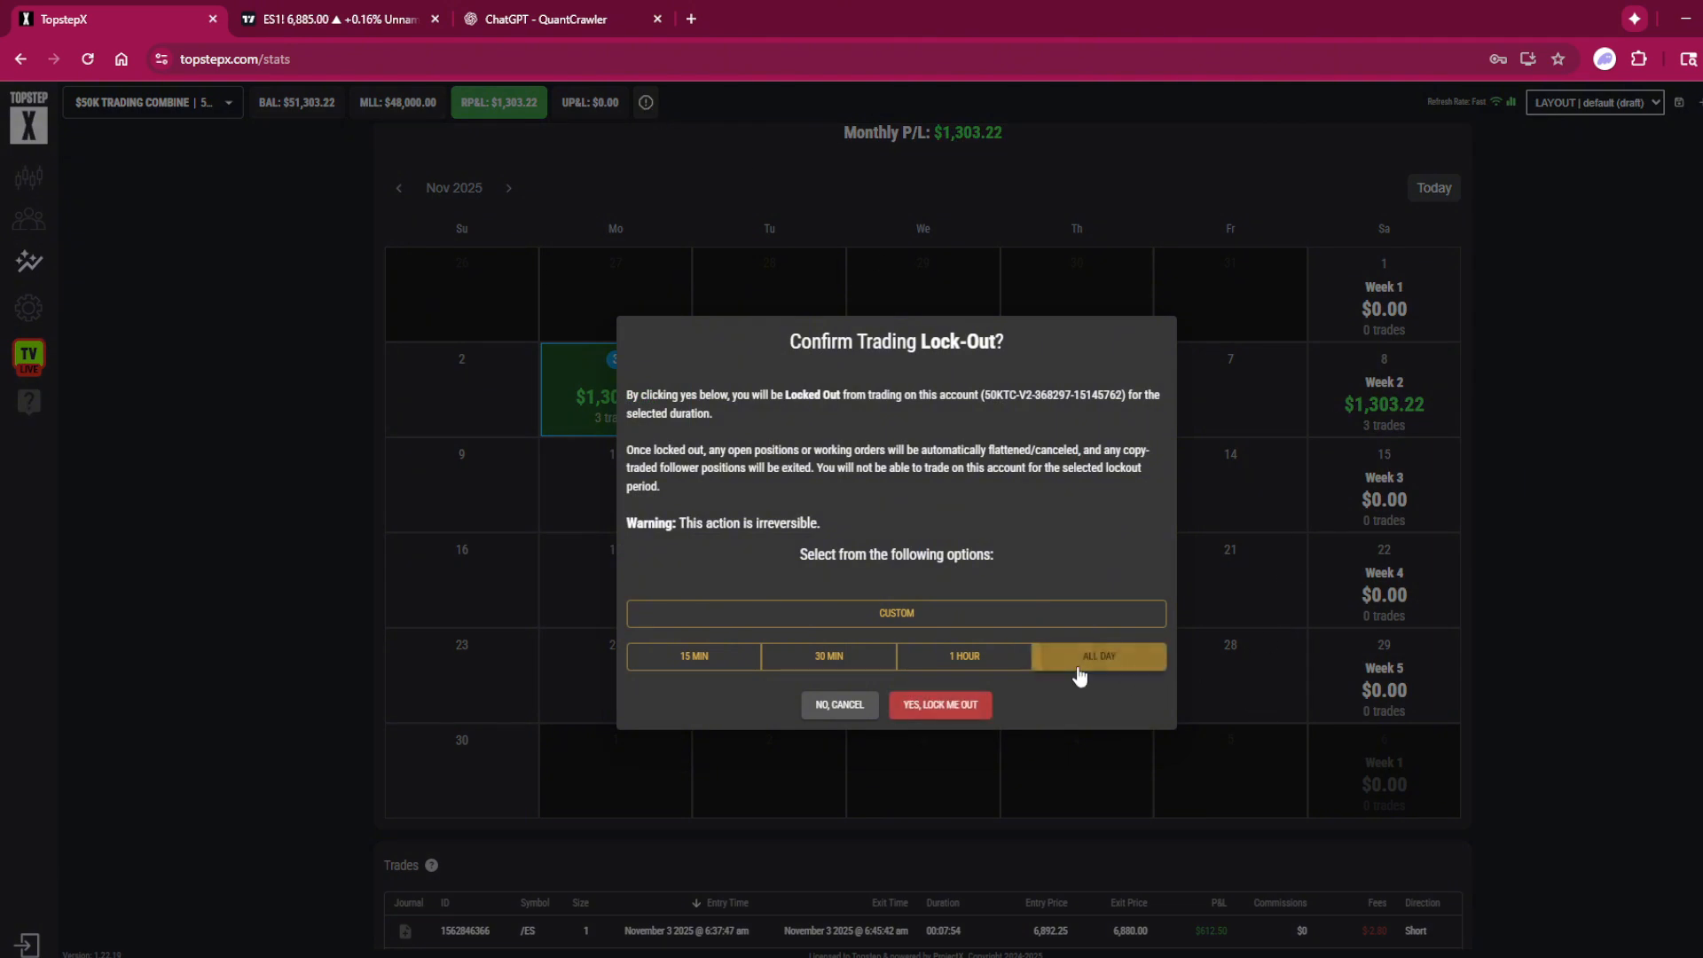
pyautogui.click(939, 705)
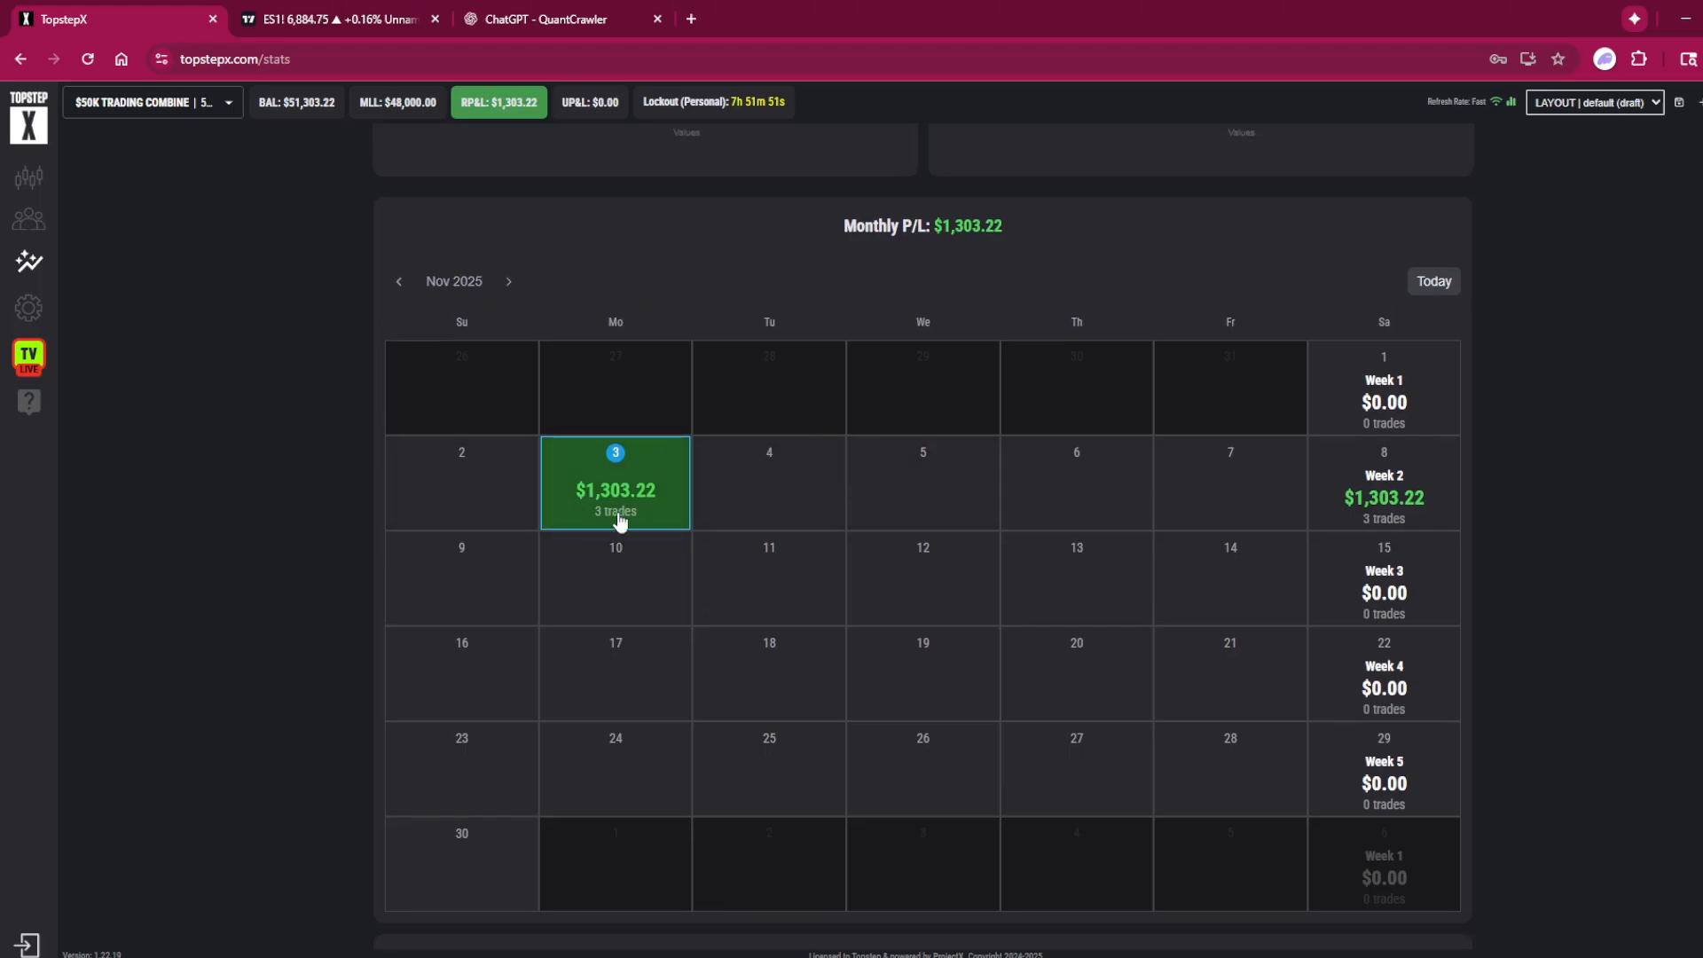
pyautogui.moveTo(688, 535)
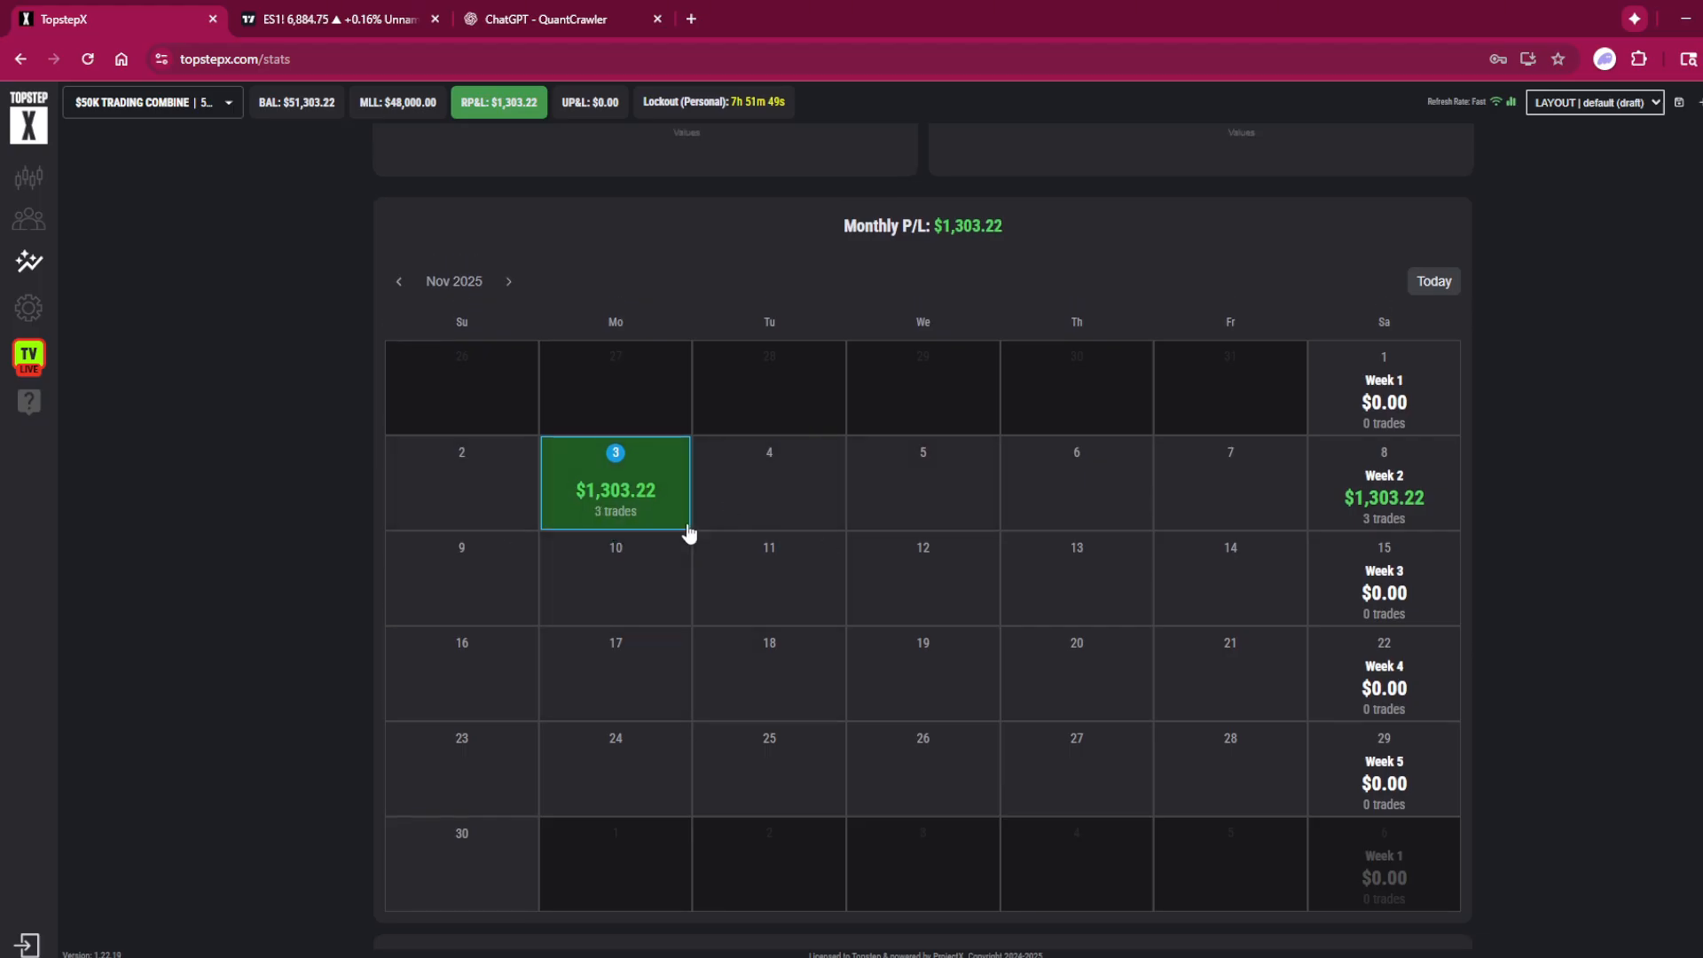